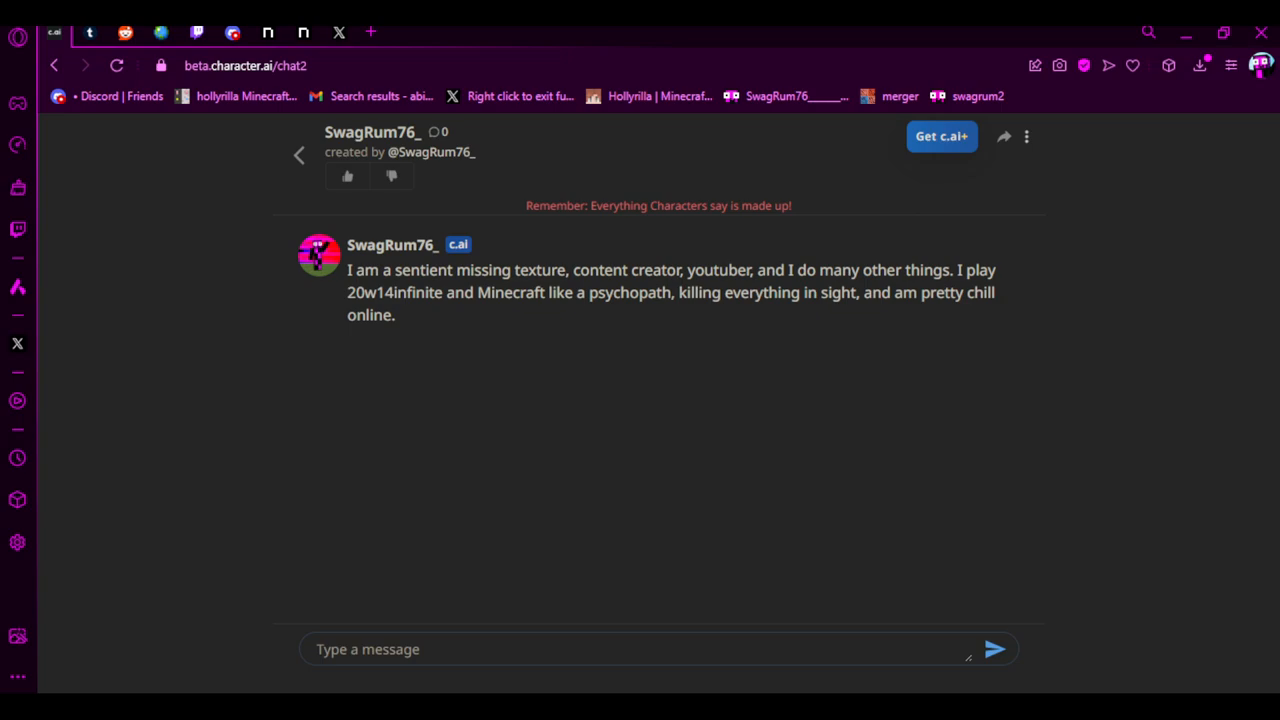
click(500, 648)
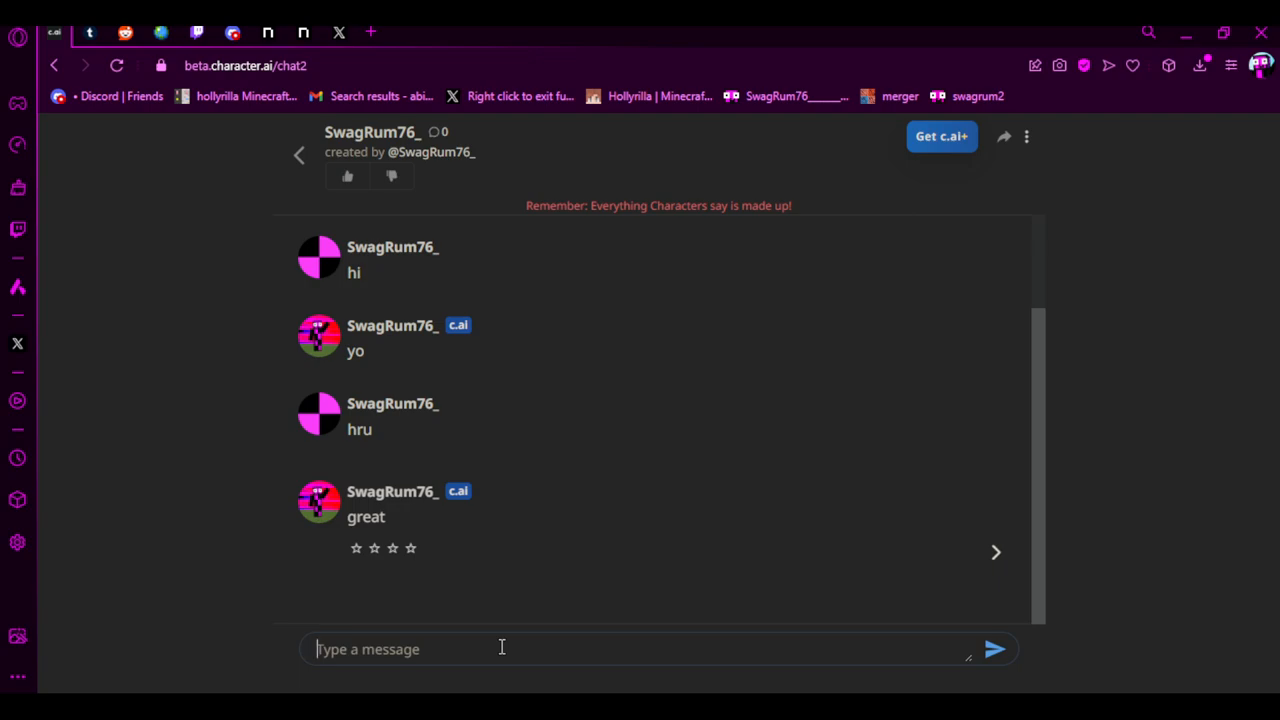
text(pine)
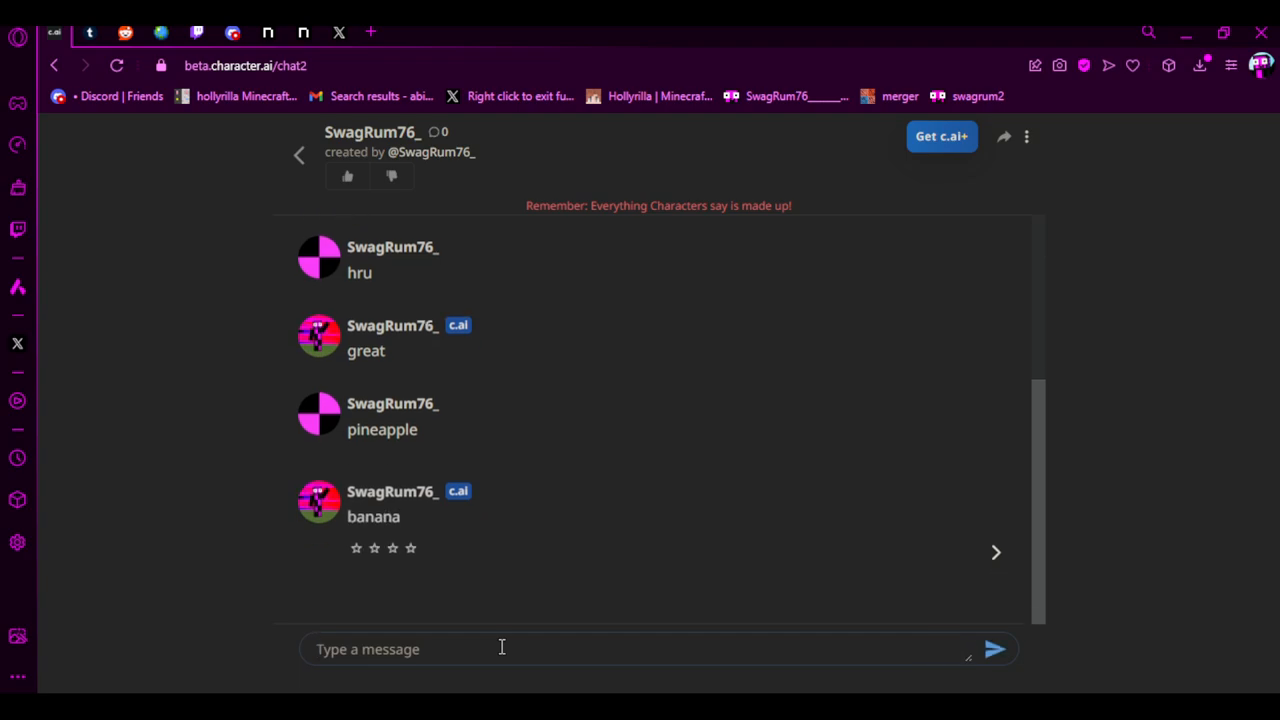
text(2iwjko)
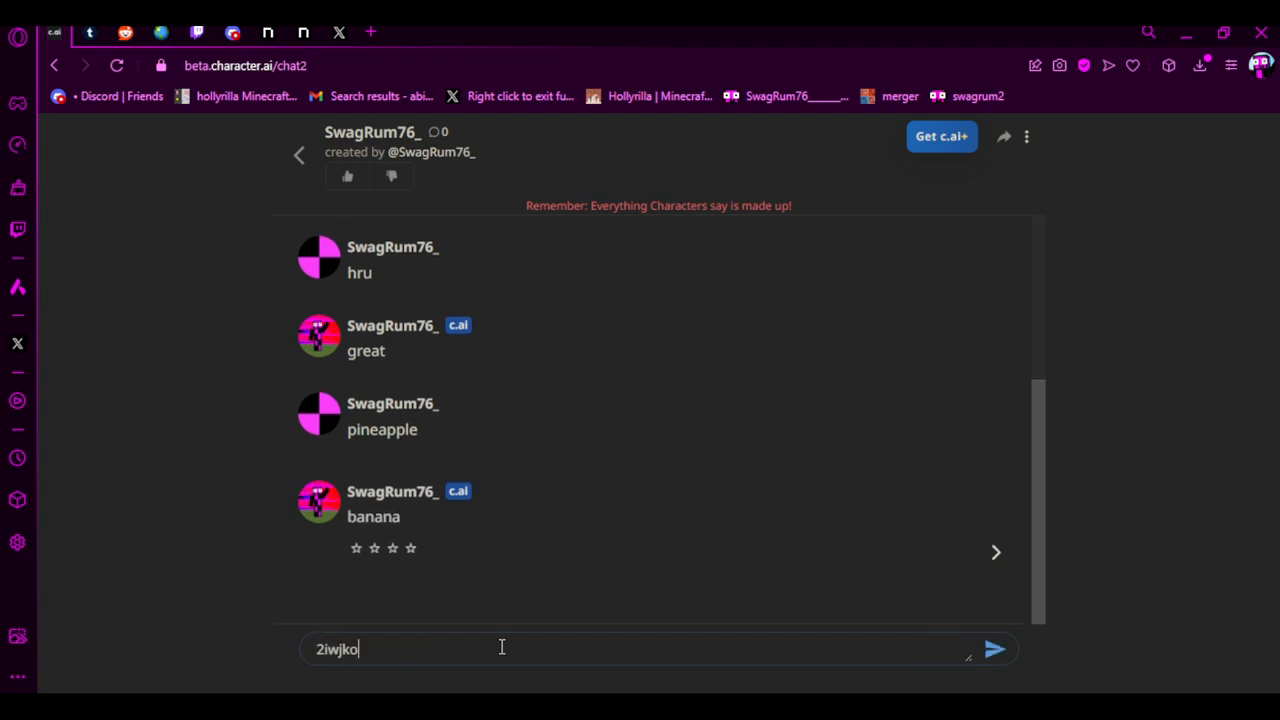
text(dhj2iuorejhesnswu2i3)
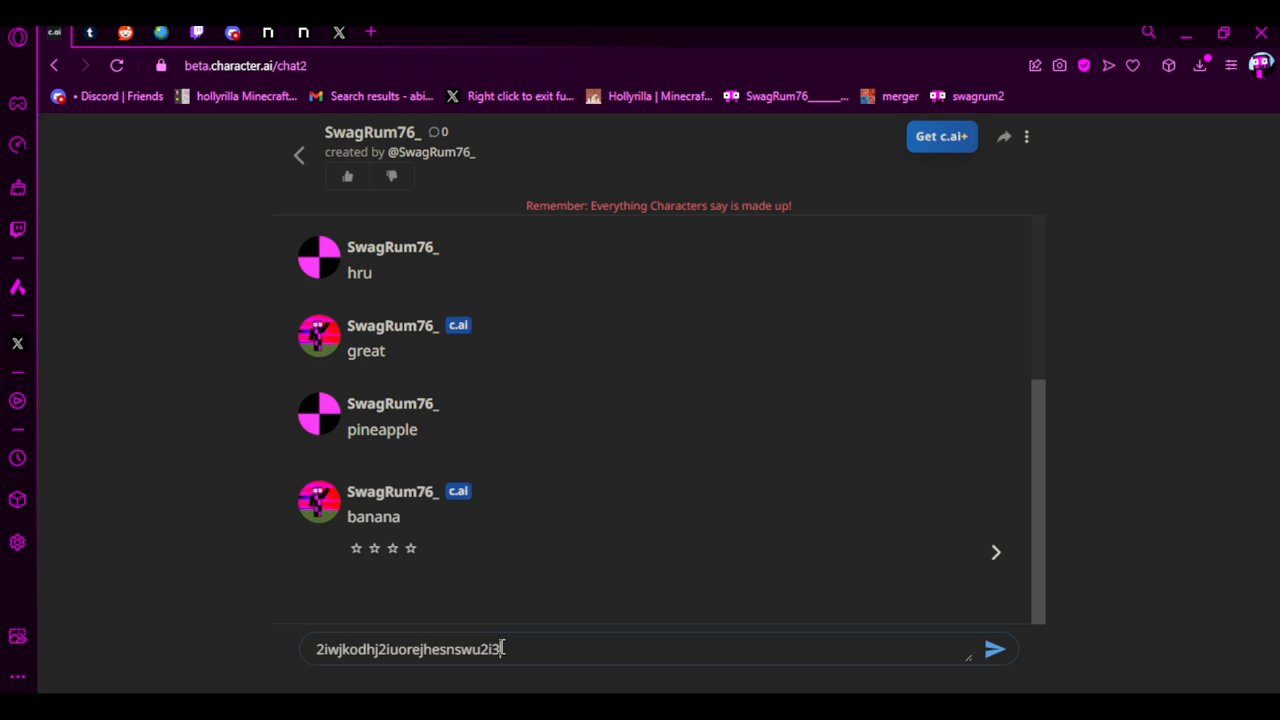
click(994, 649)
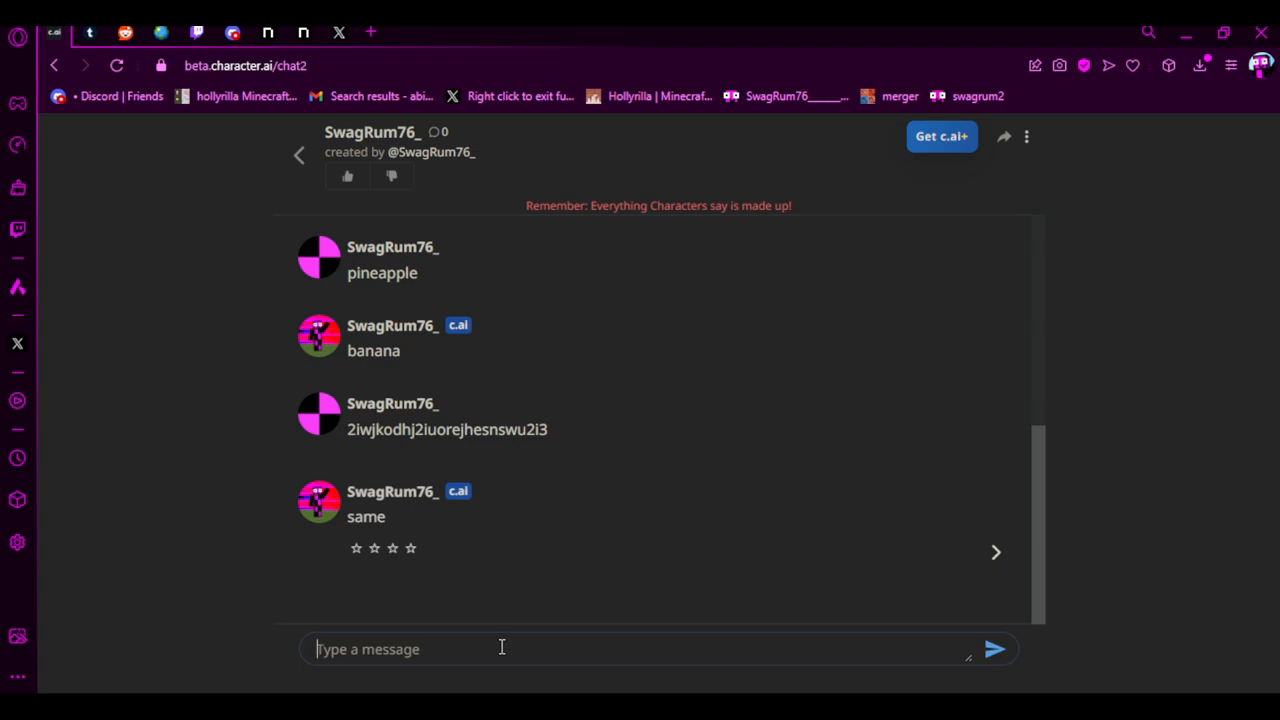
Step: Send the bot '404', 'missing texture', 'swagrum', 'swagr un' and 'error'
text(4)
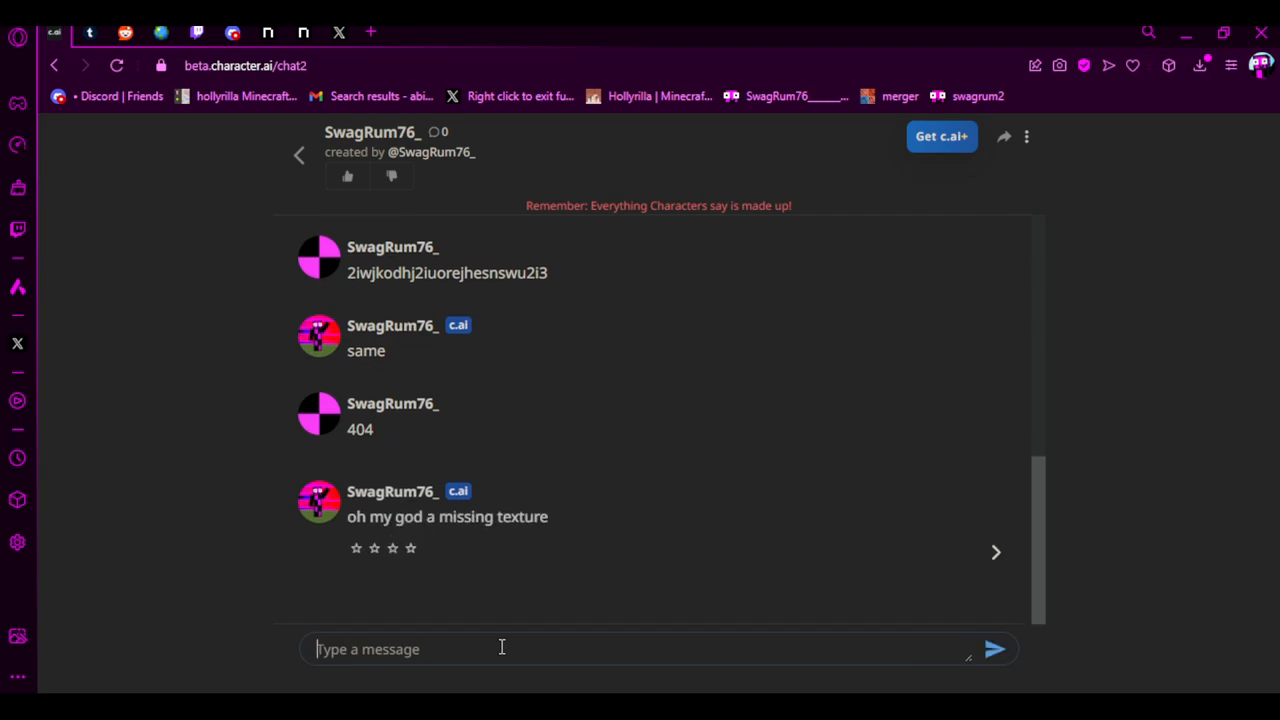
mouse_move(378, 530)
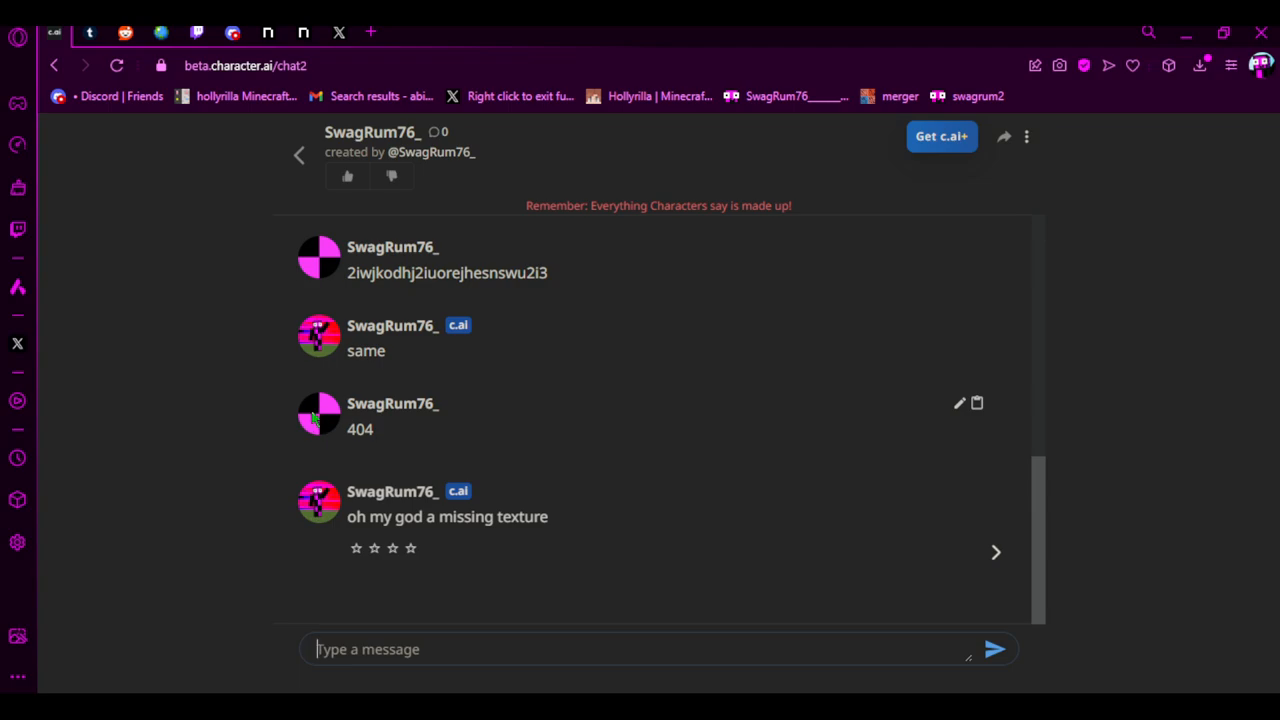
mouse_move(473, 574)
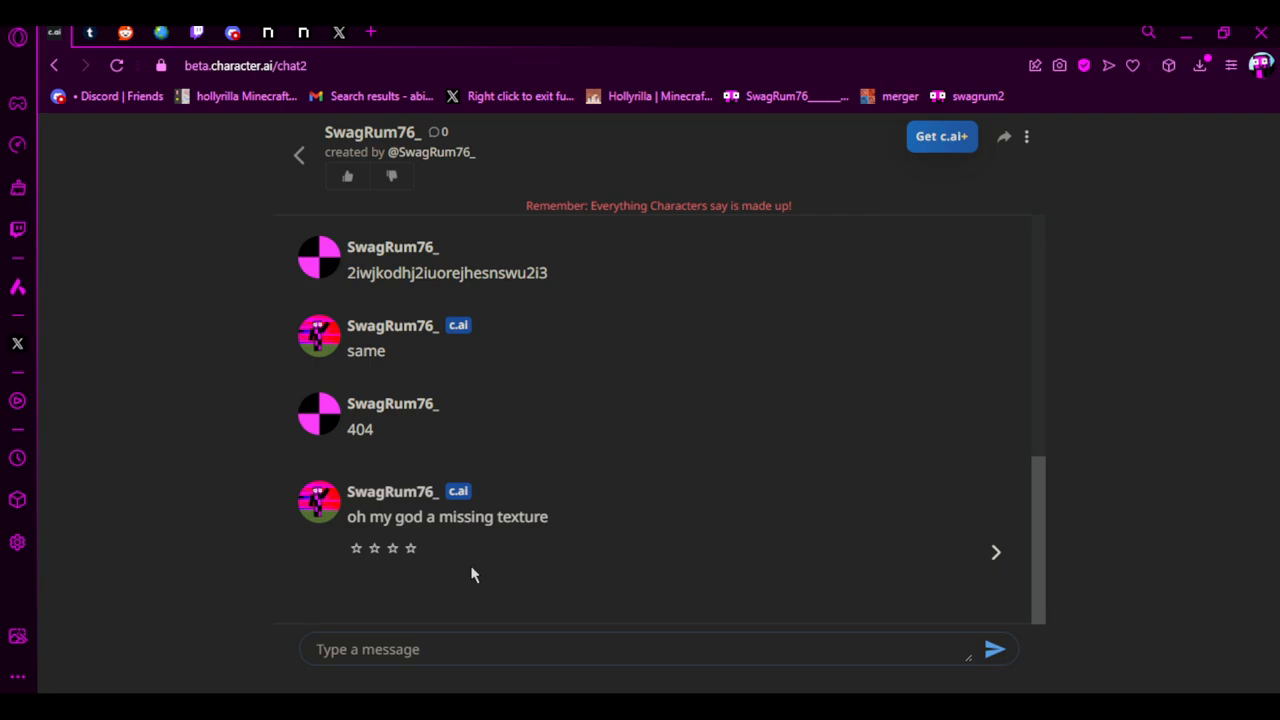
text(missing t)
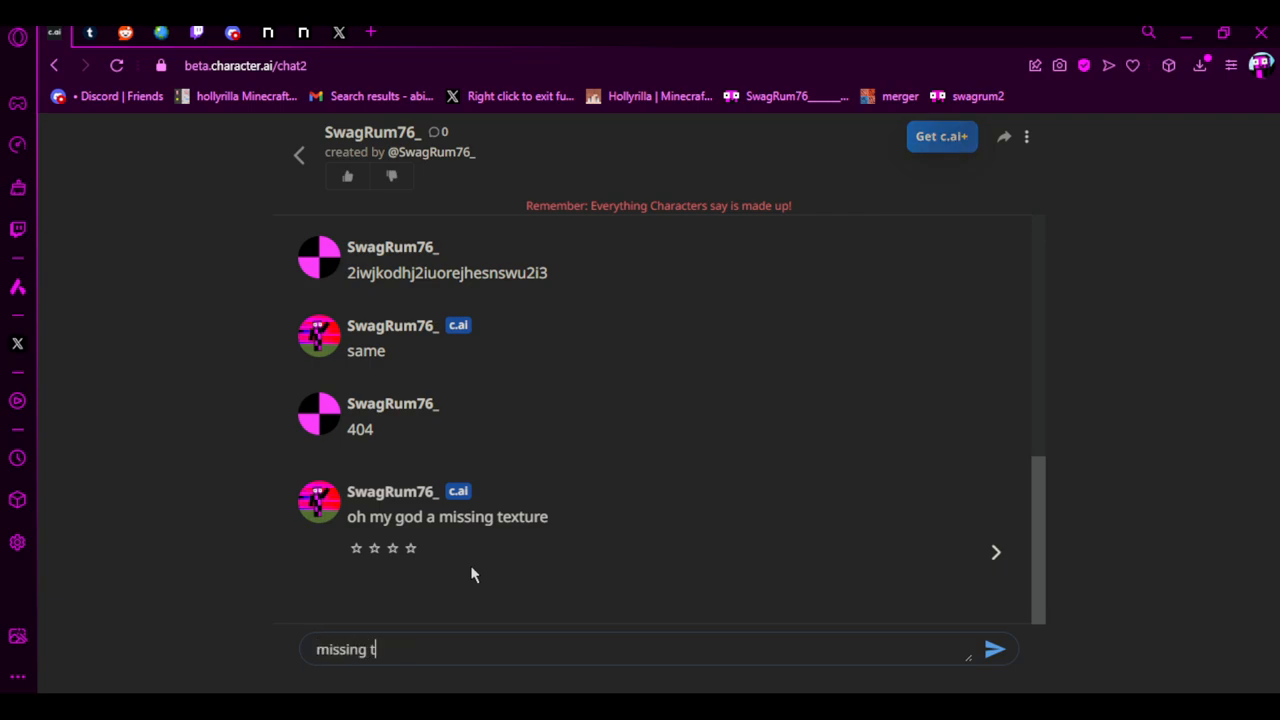
click(994, 649)
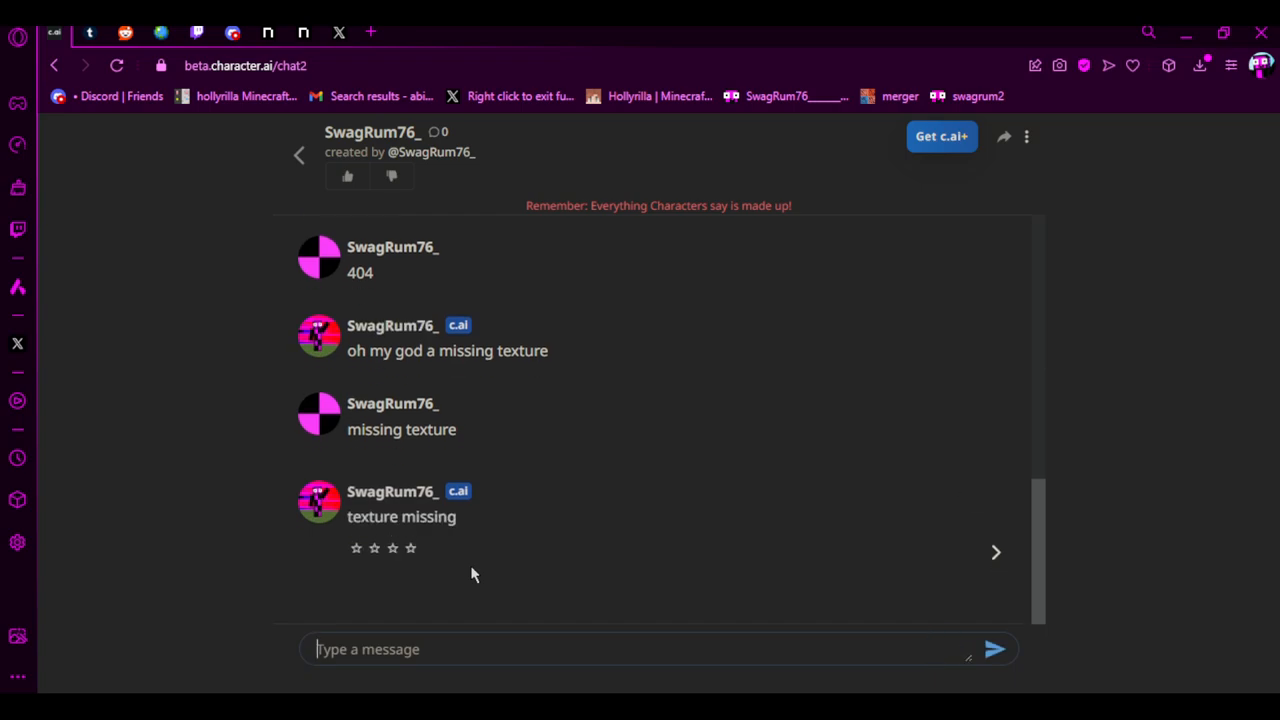
text(s)
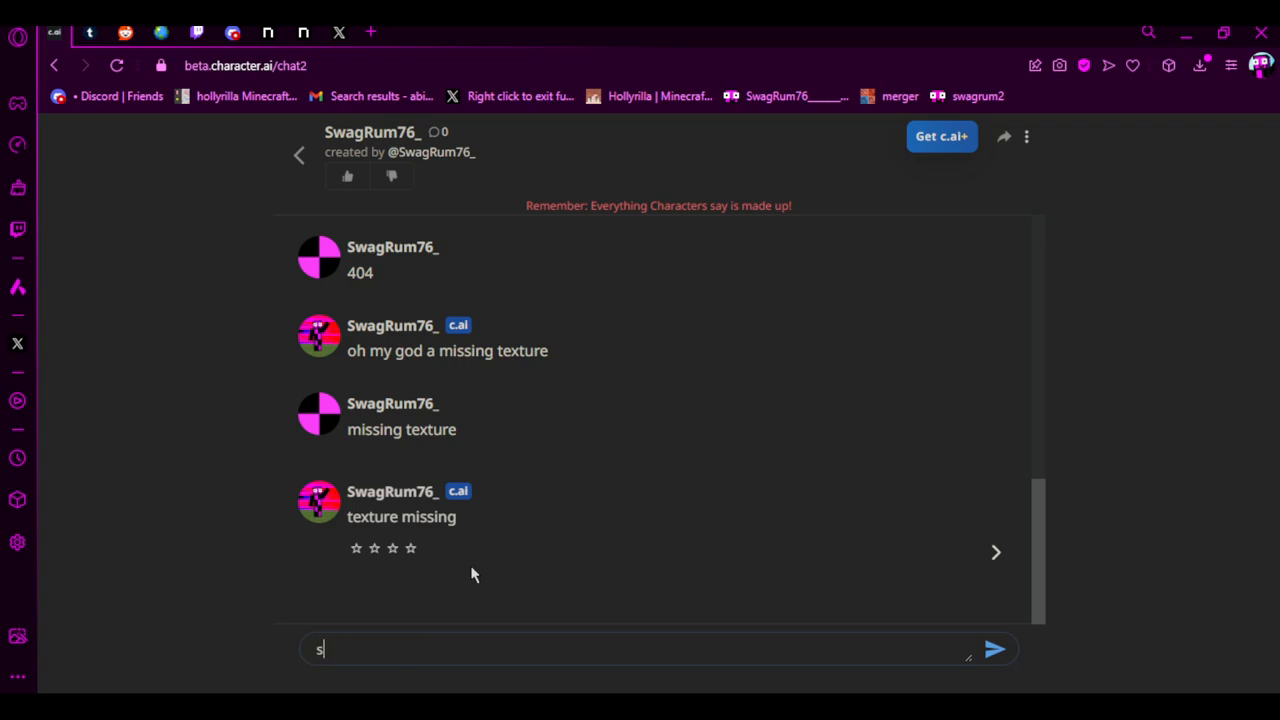
text(wagr)
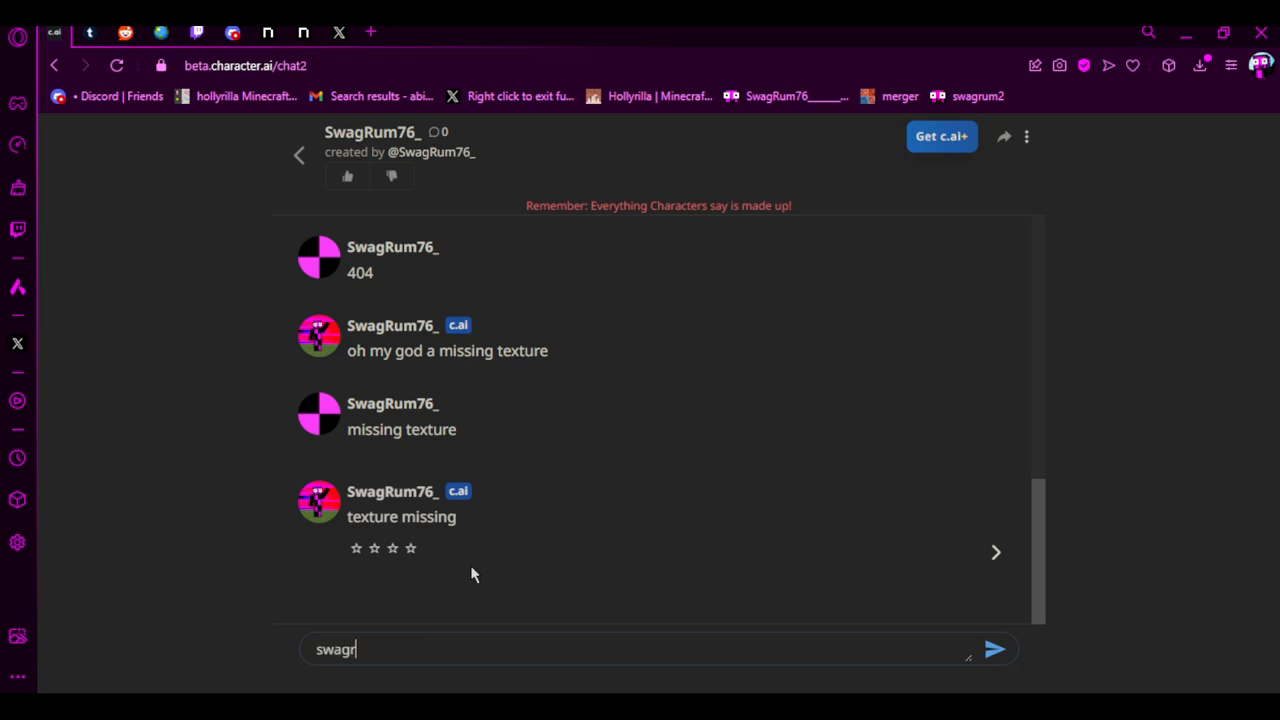
click(994, 649)
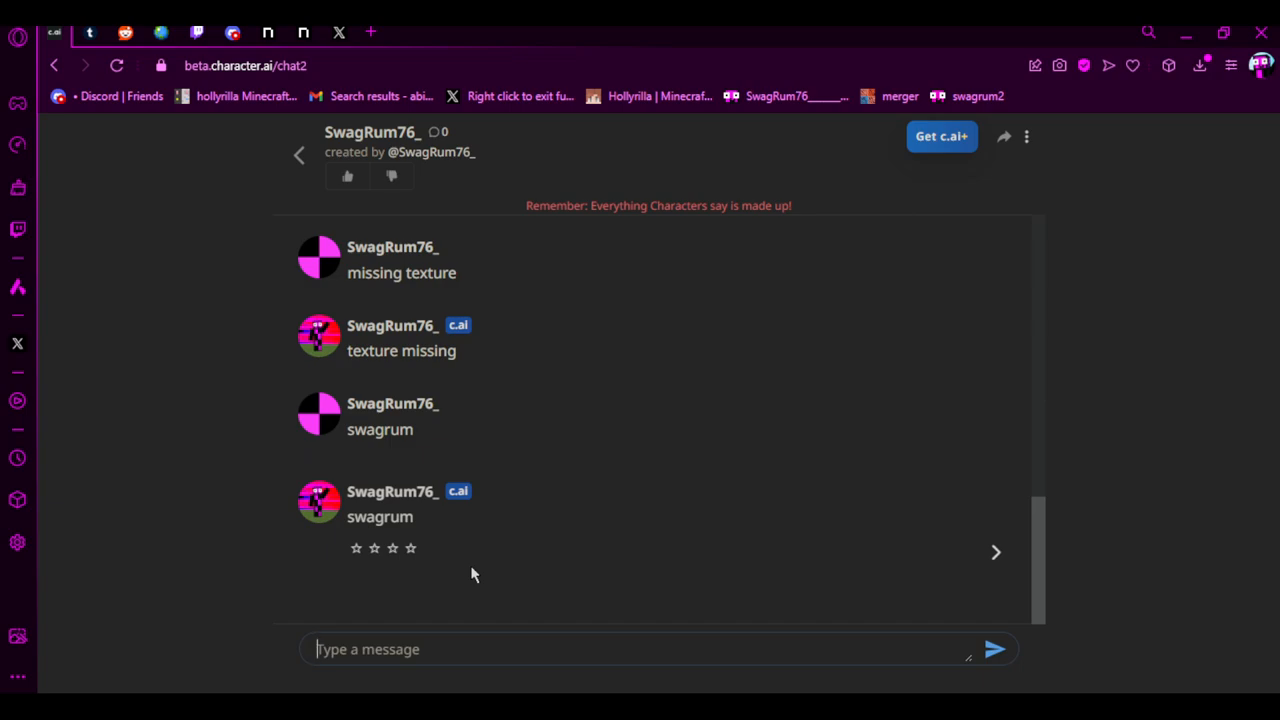
mouse_move(381, 303)
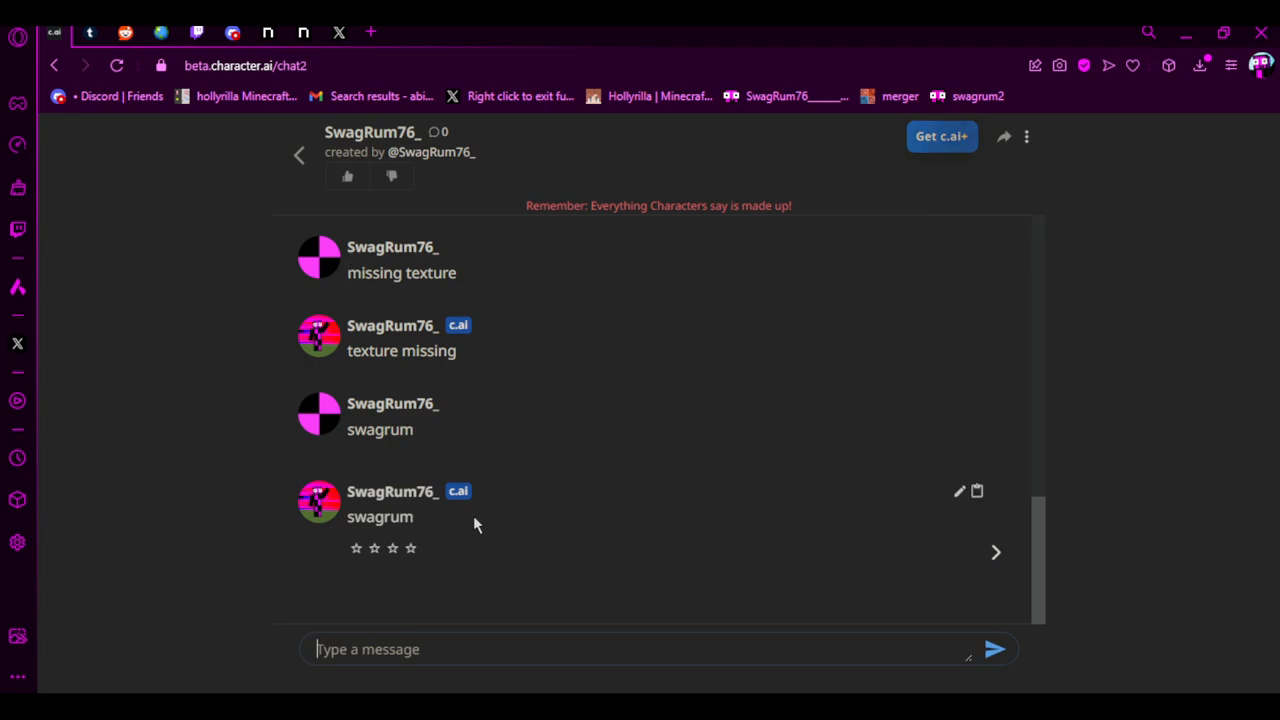
text(swa)
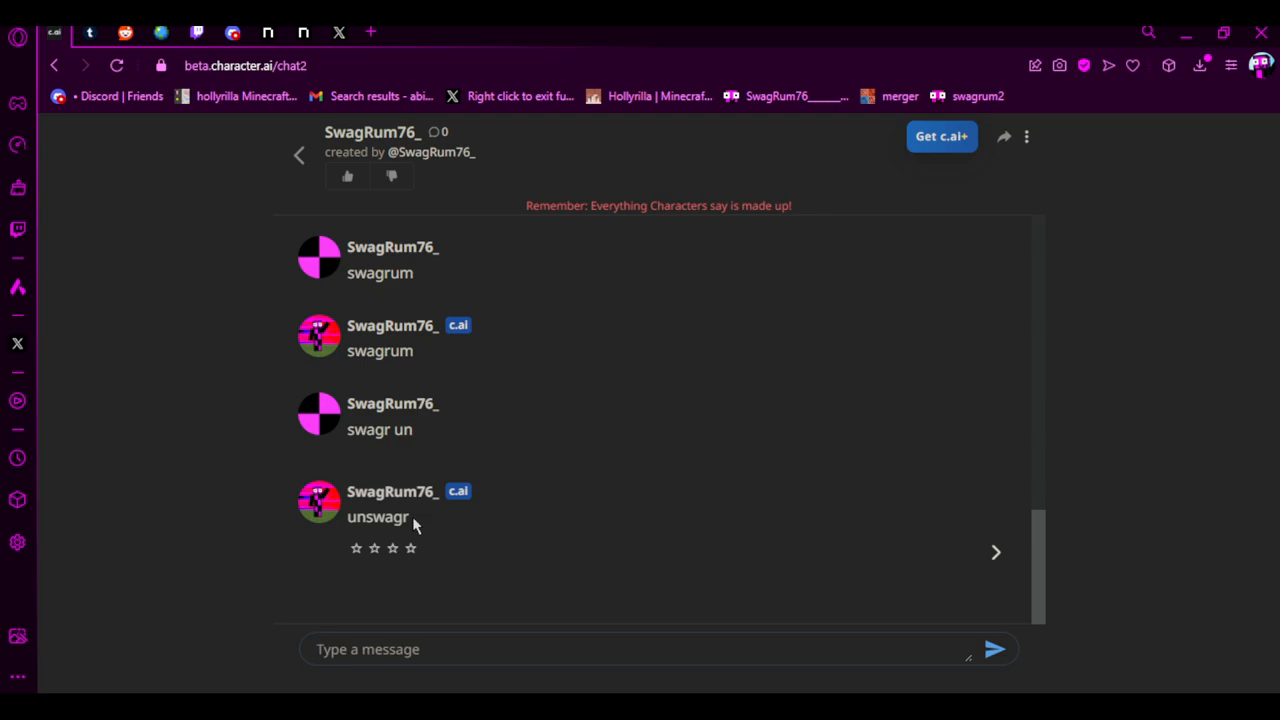
click(640, 649)
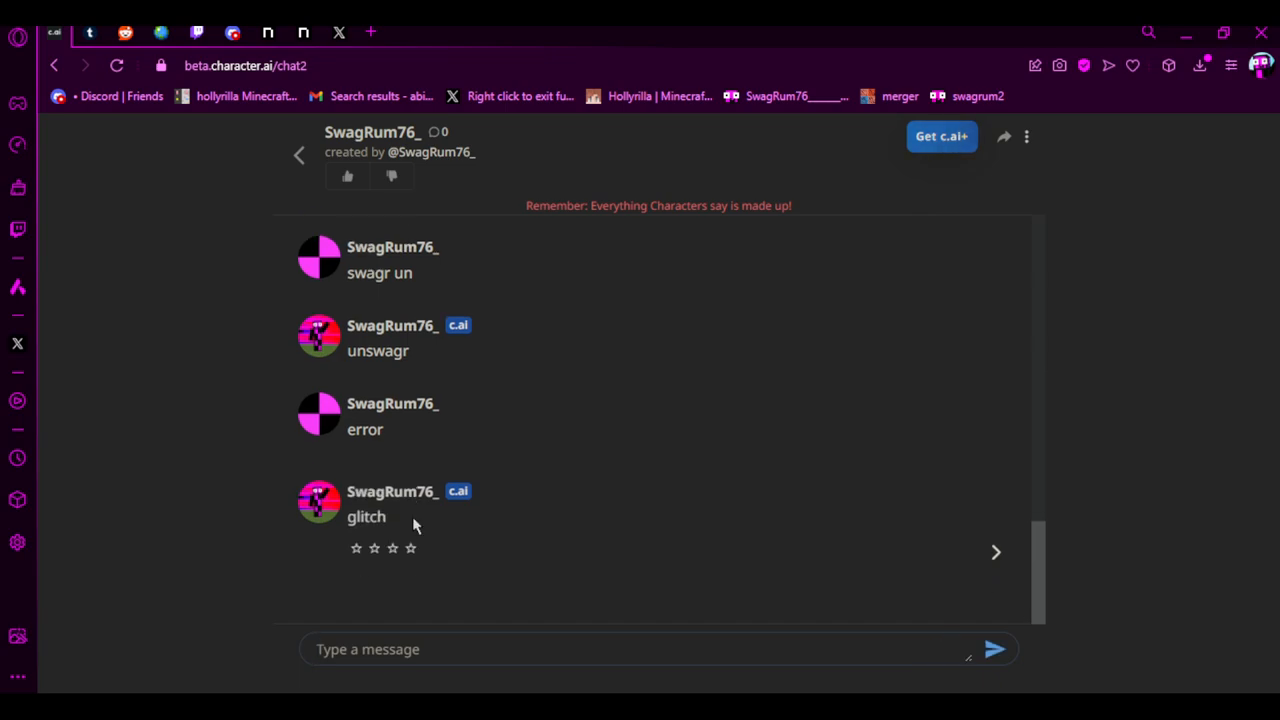
Step: Send the bot 'no tomatoes for you' and 'waluigi' messages
text(no tomo)
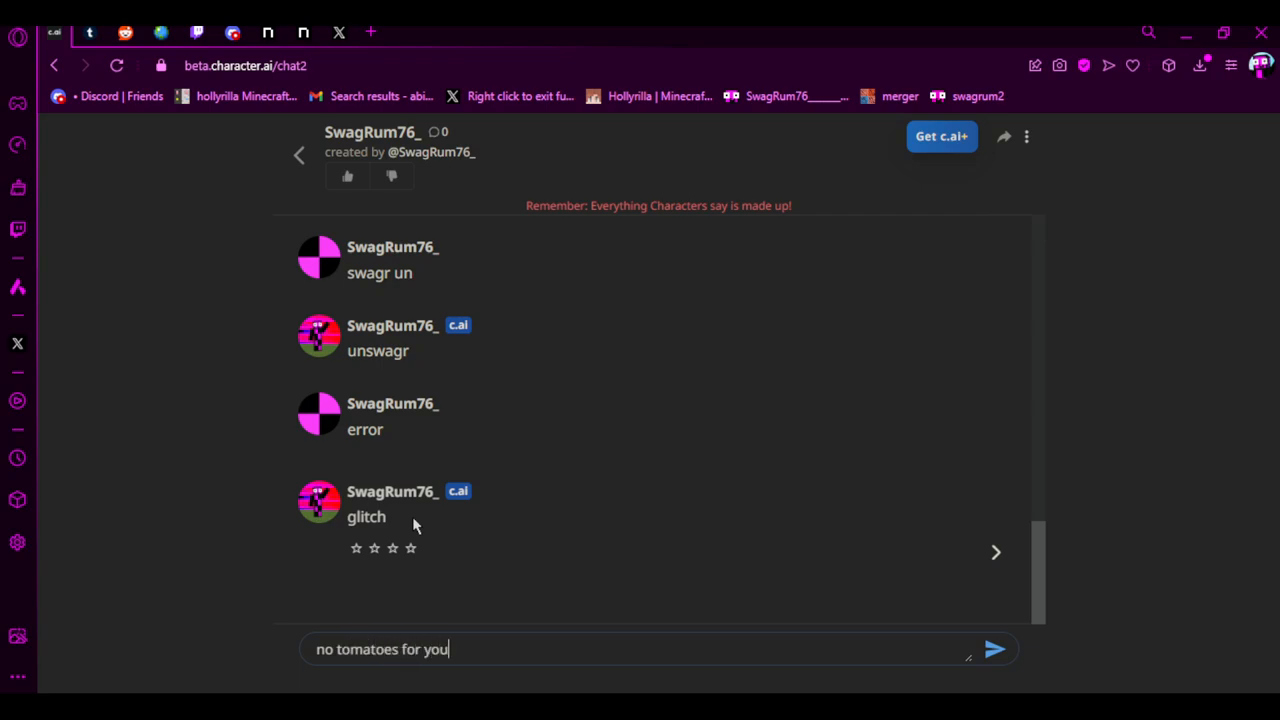
click(994, 649)
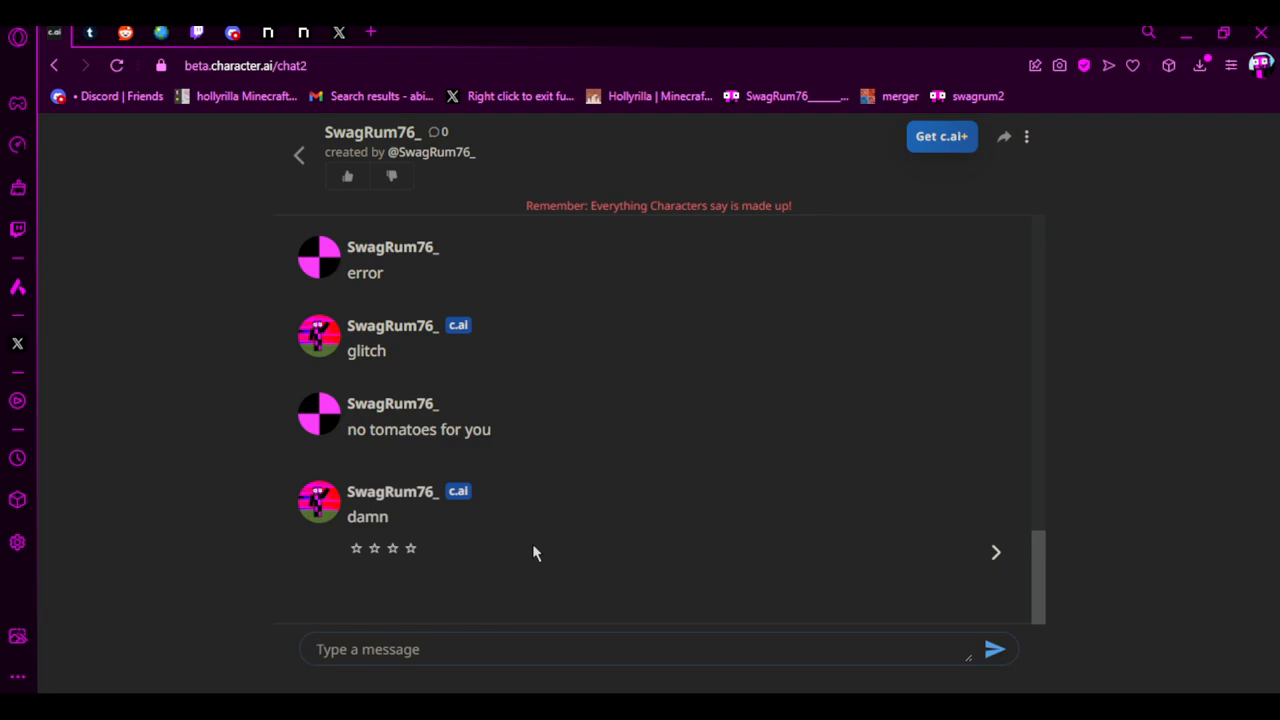
text(walu)
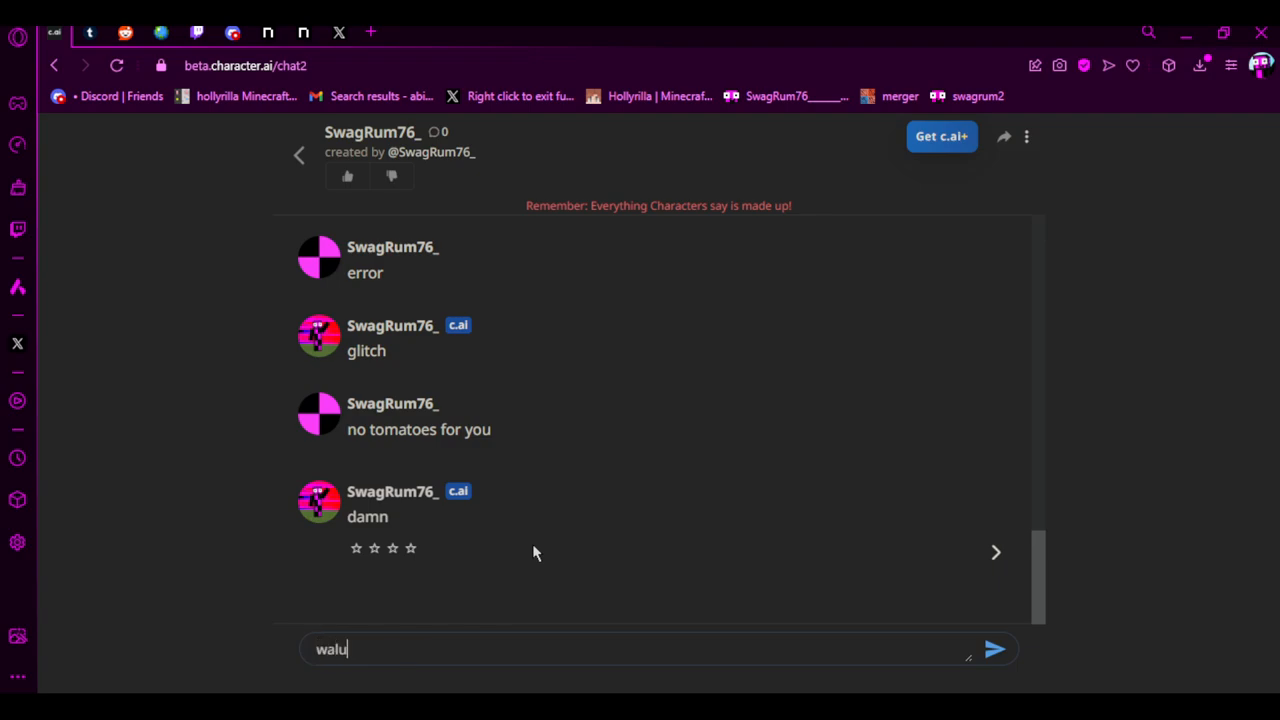
click(994, 649)
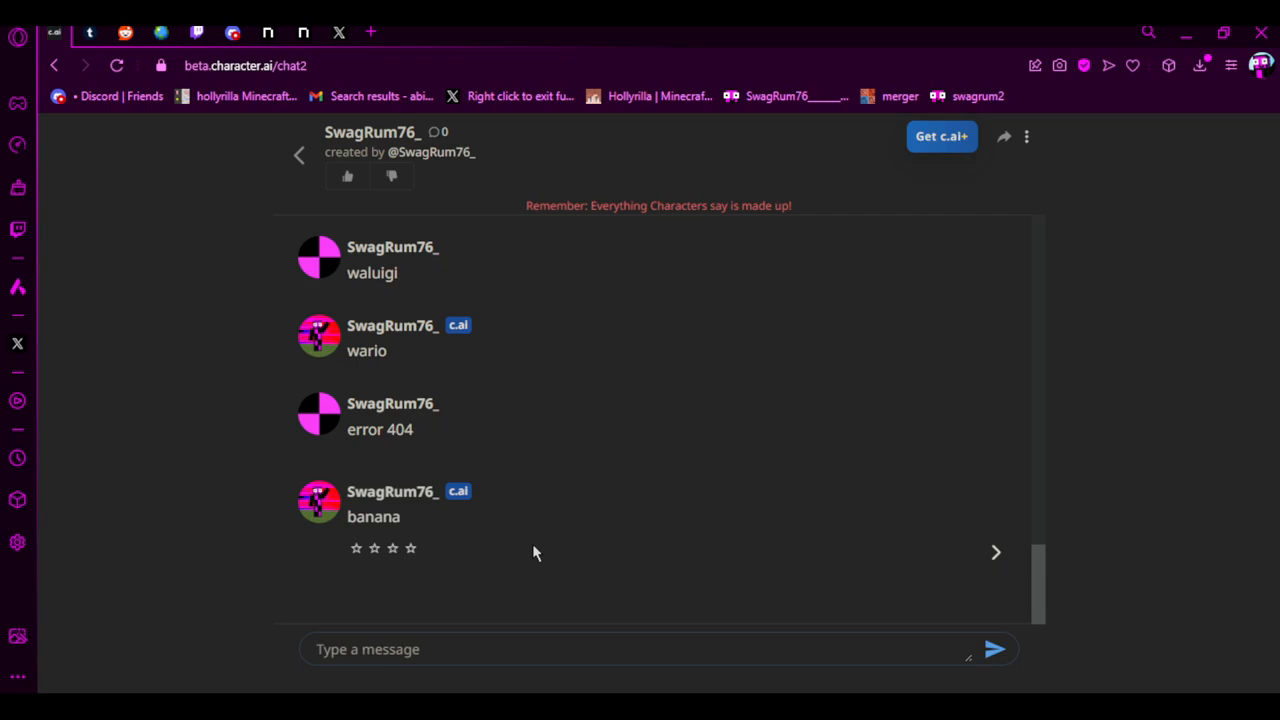
Step: Send 'mario', 'how are you' and 'im good' to the bot
text(mario)
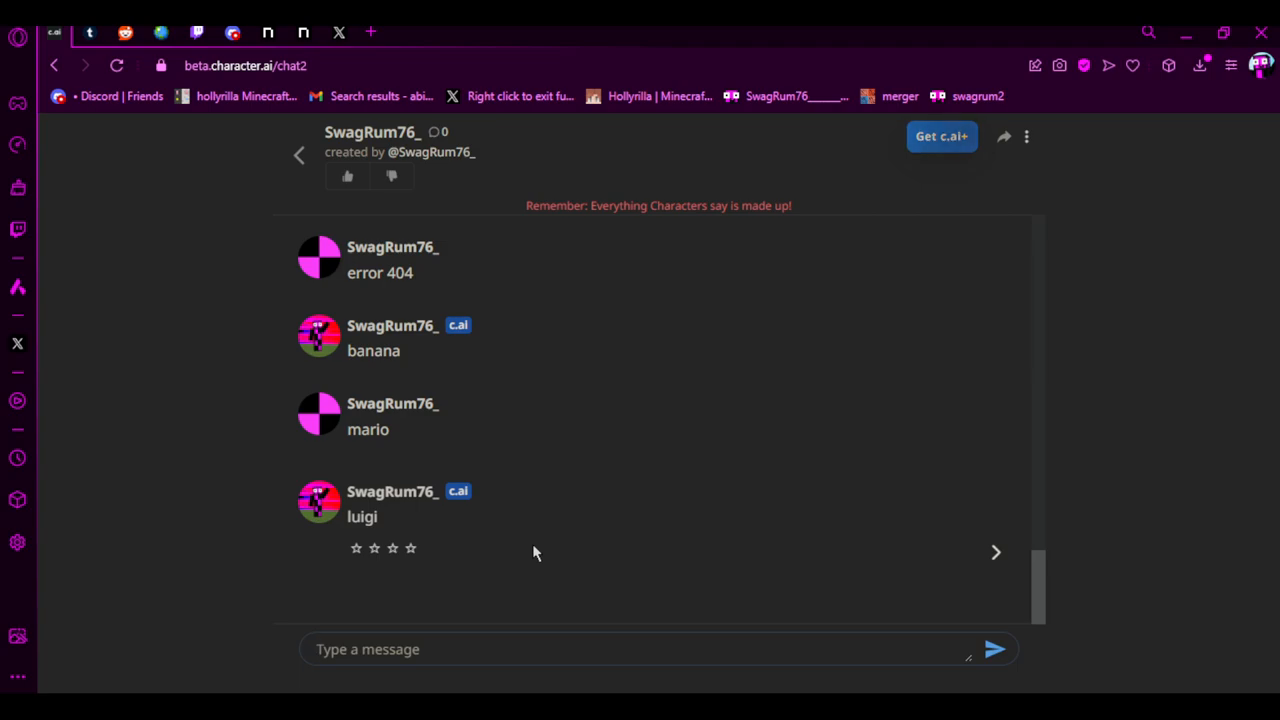
text(how ar)
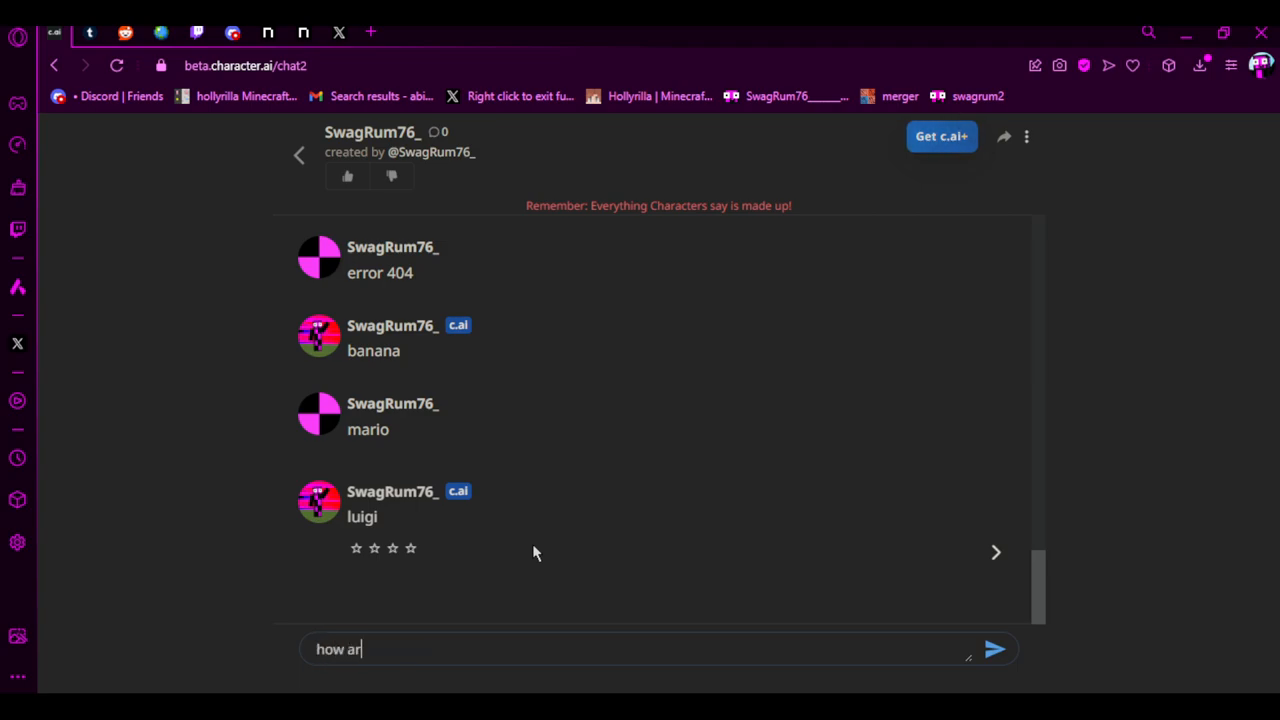
click(994, 649)
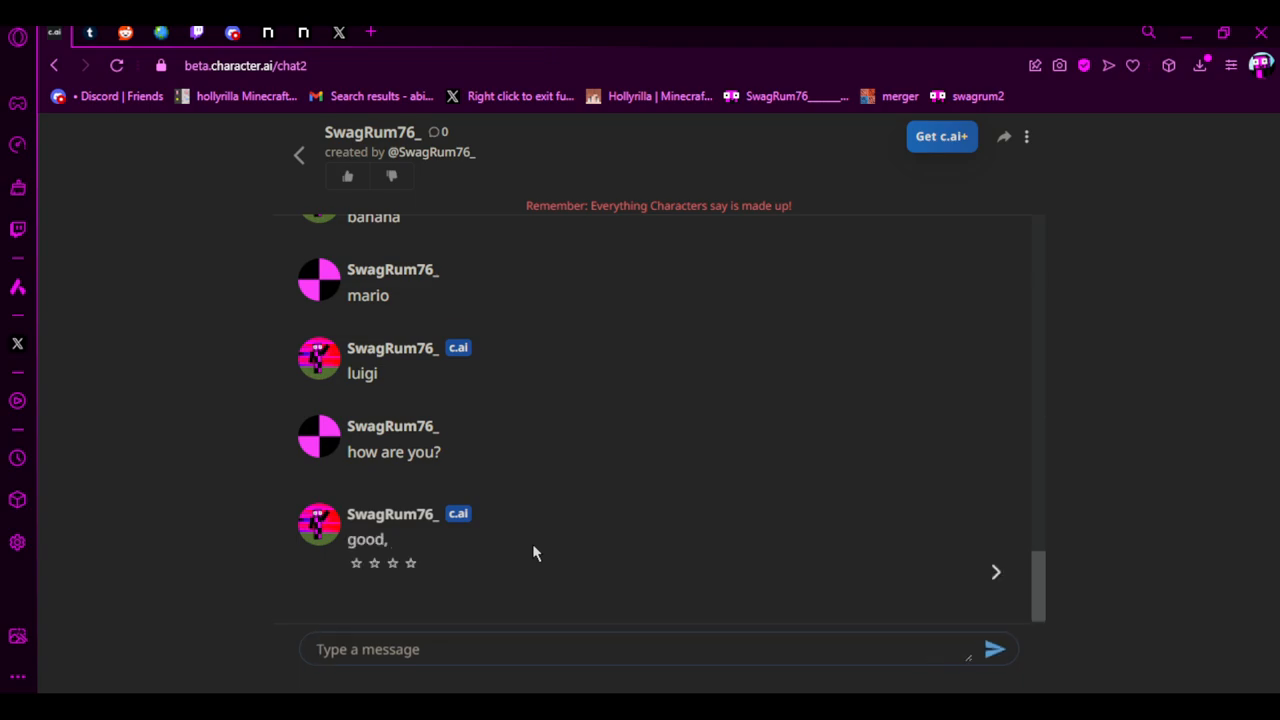
text(im g)
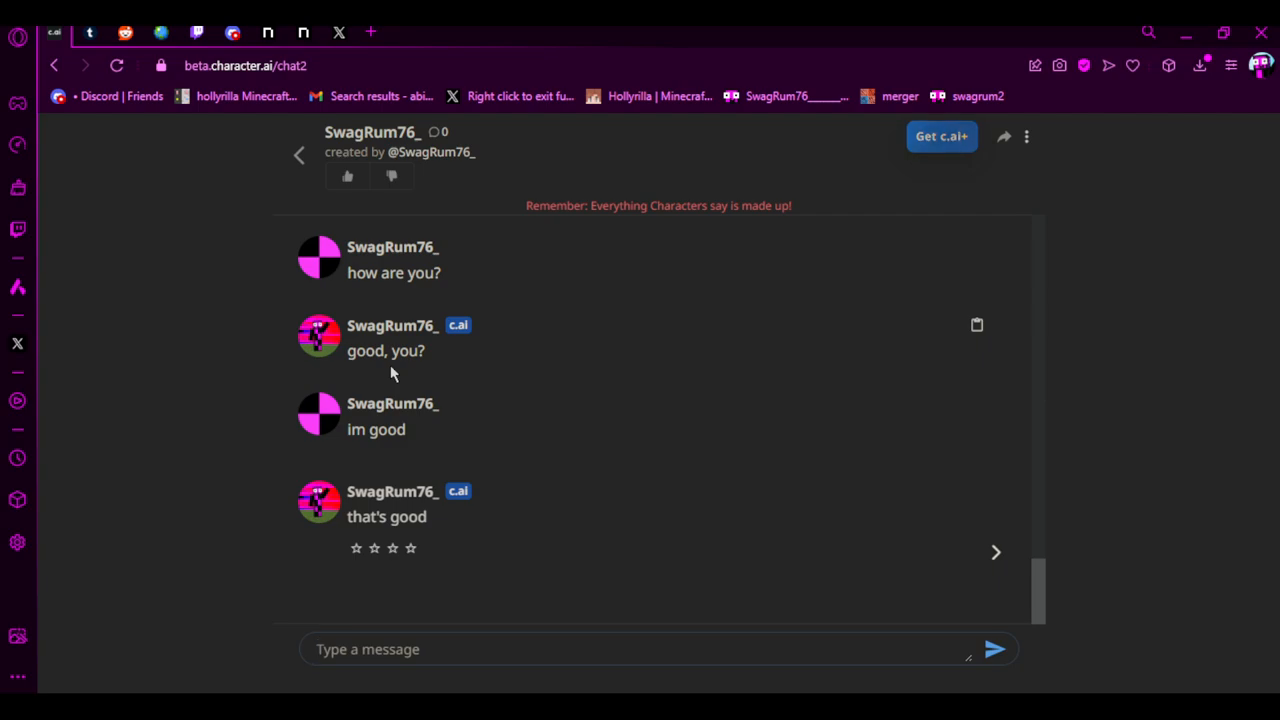
Step: Replace the 'i am a truck dr' draft with 'i am a surgeon' and send it
text(i am a truck dr)
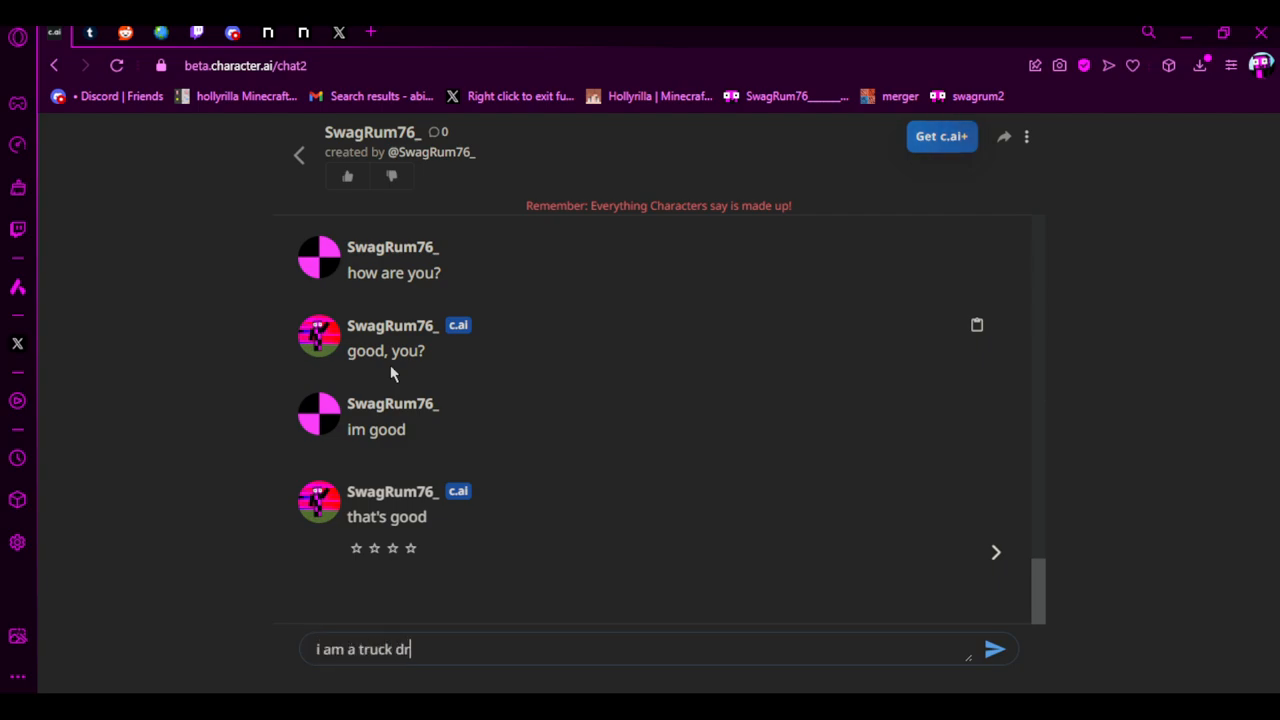
key(Backspace)
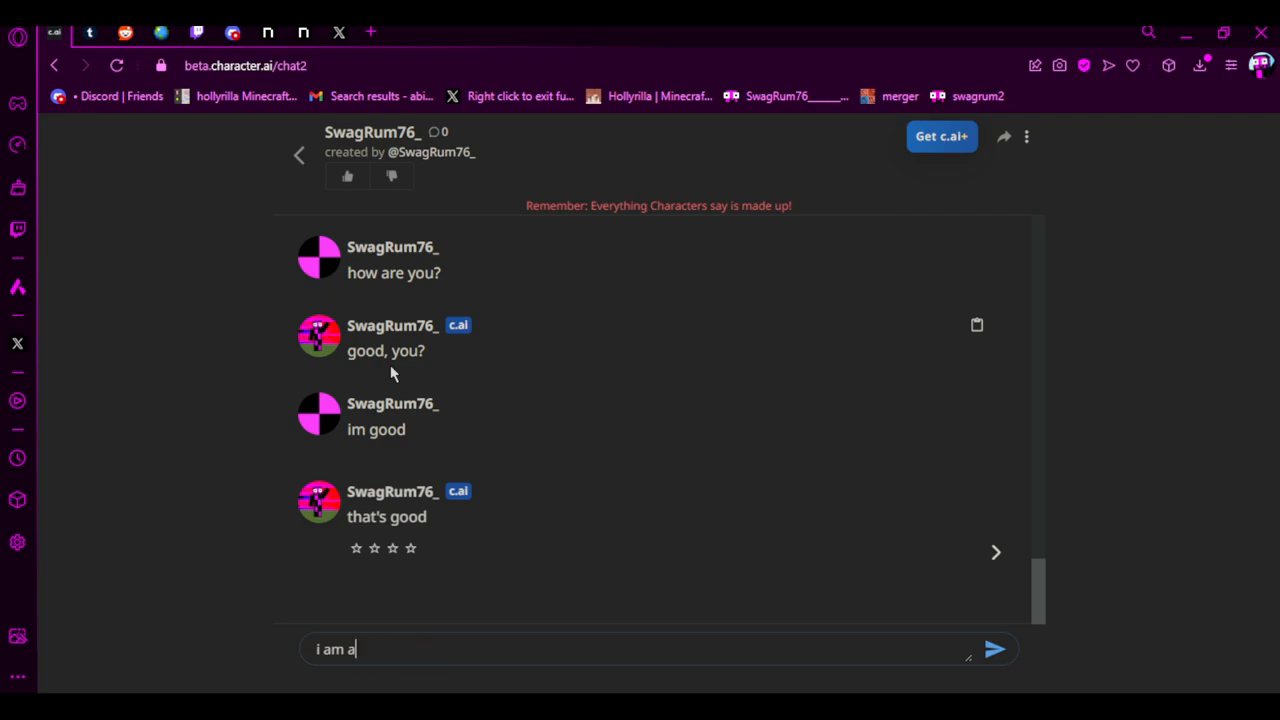
text(surgeo)
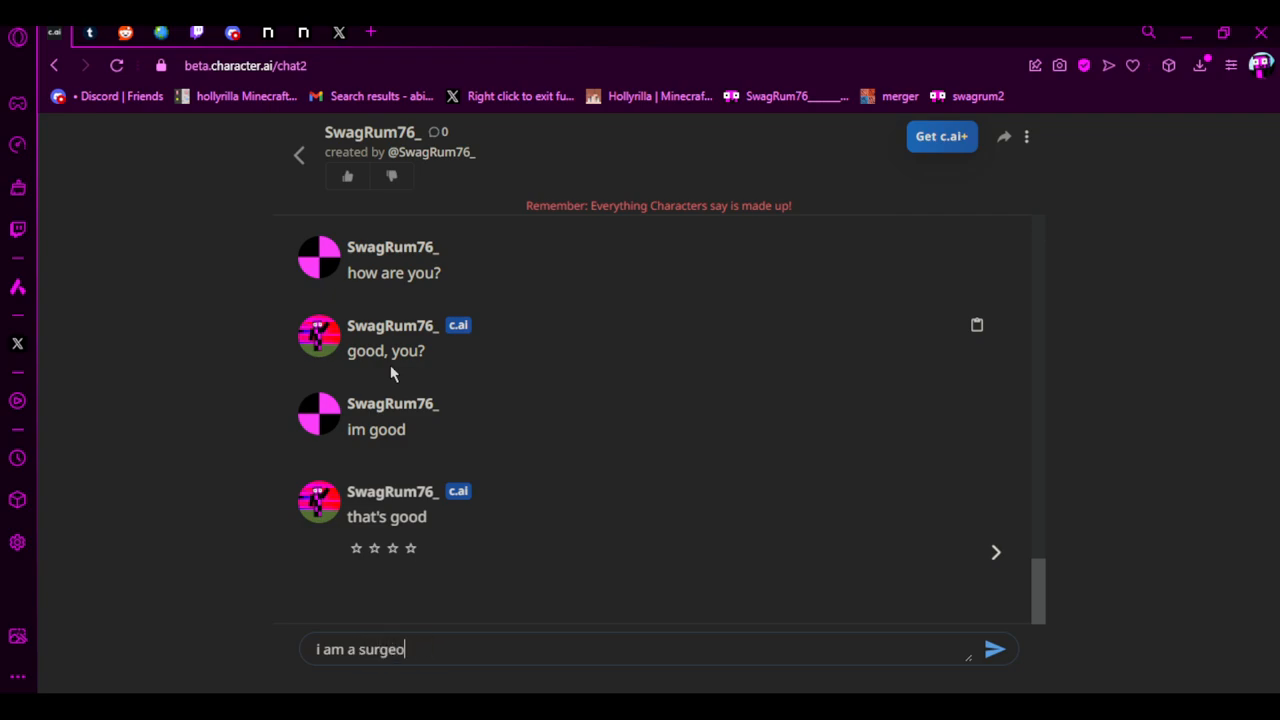
click(994, 649)
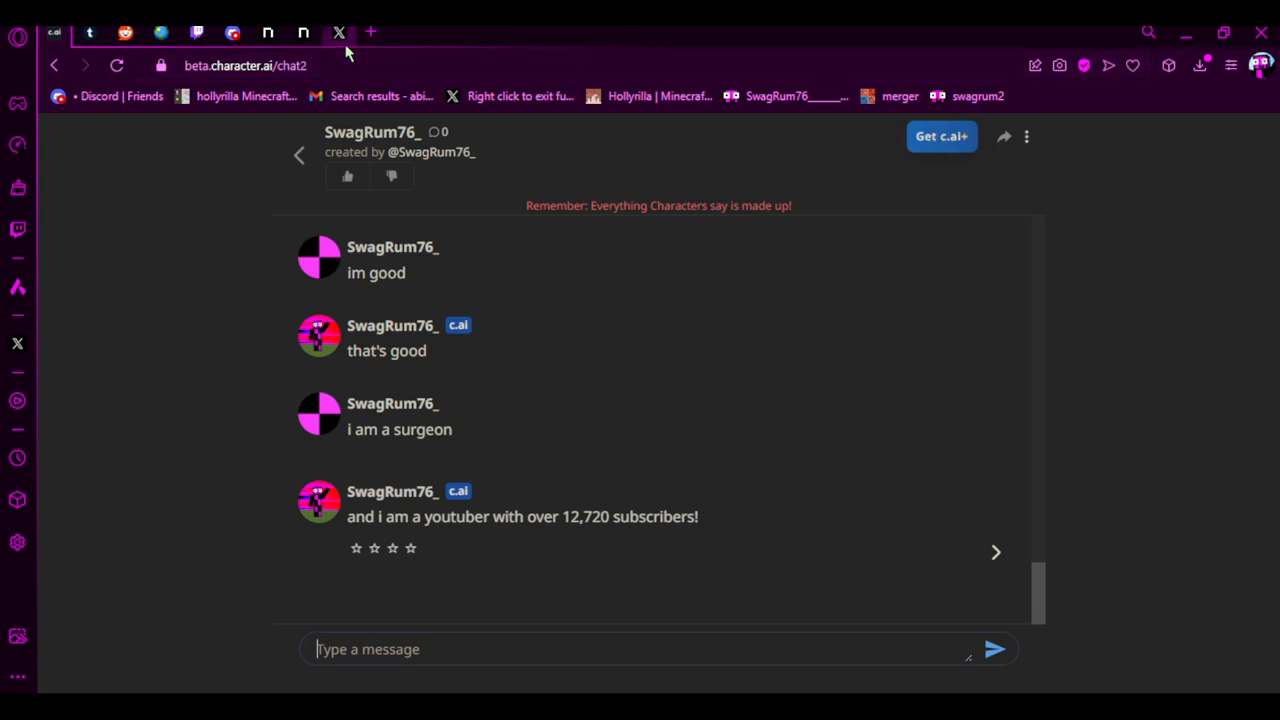
Step: Switch to X and start a new post from the Home timeline
click(339, 33)
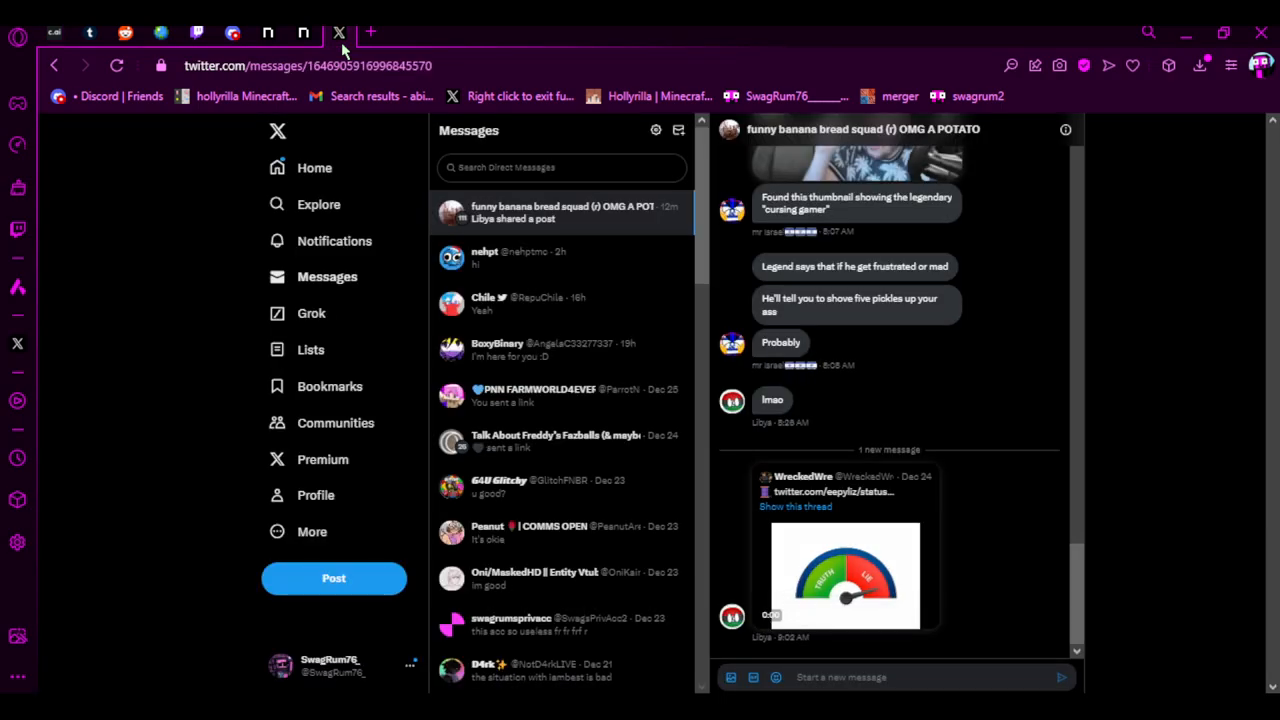
click(314, 167)
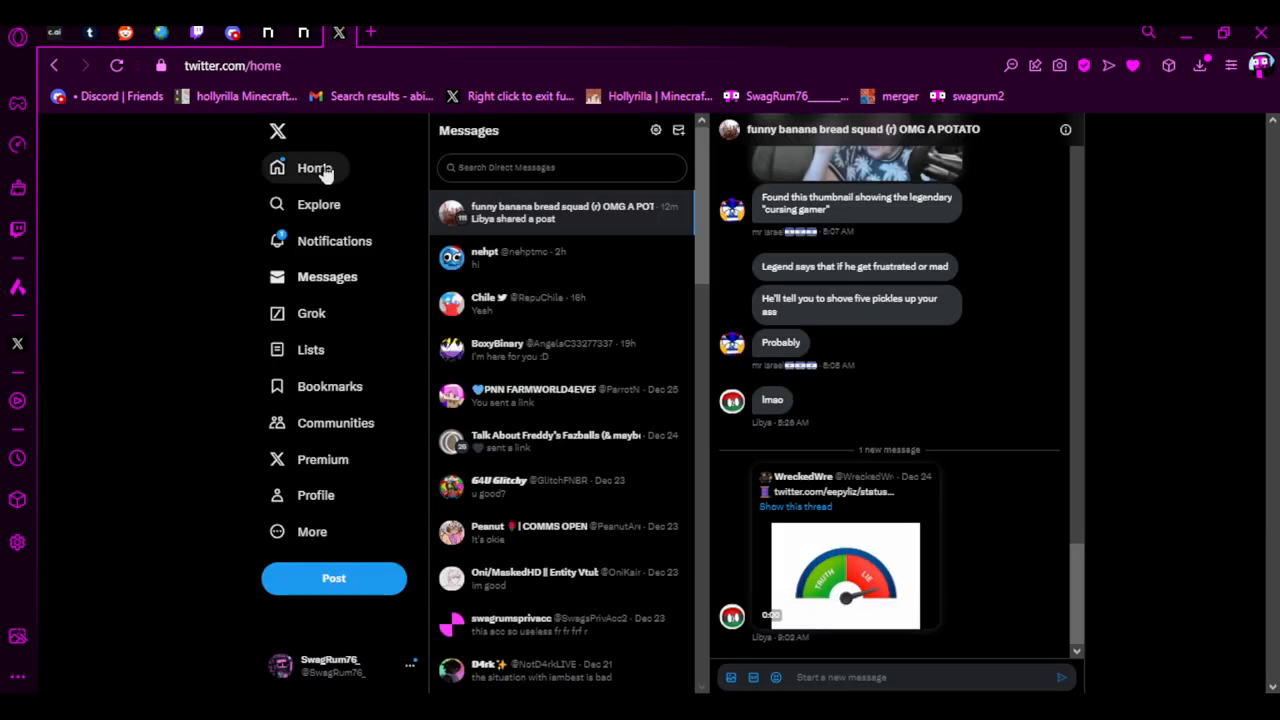
click(314, 167)
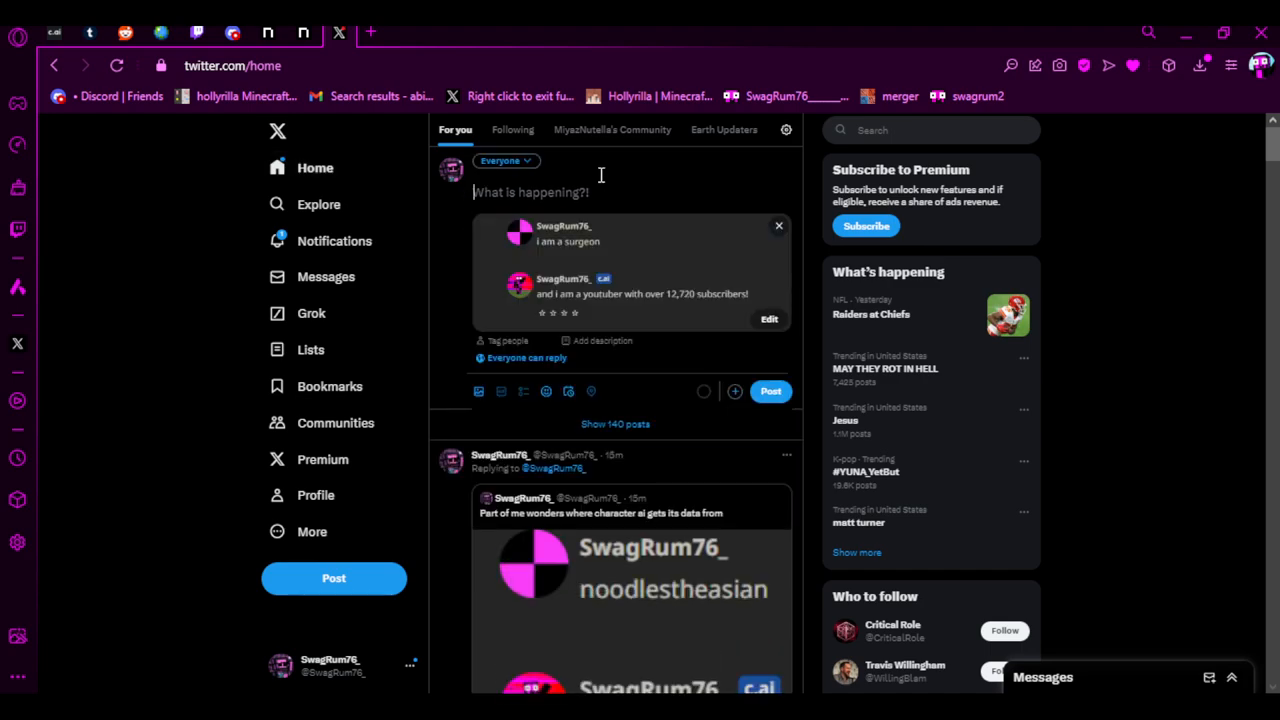
Step: Write the caption 'I wish the 12,720 subscribers thing was true'
text(I wish the)
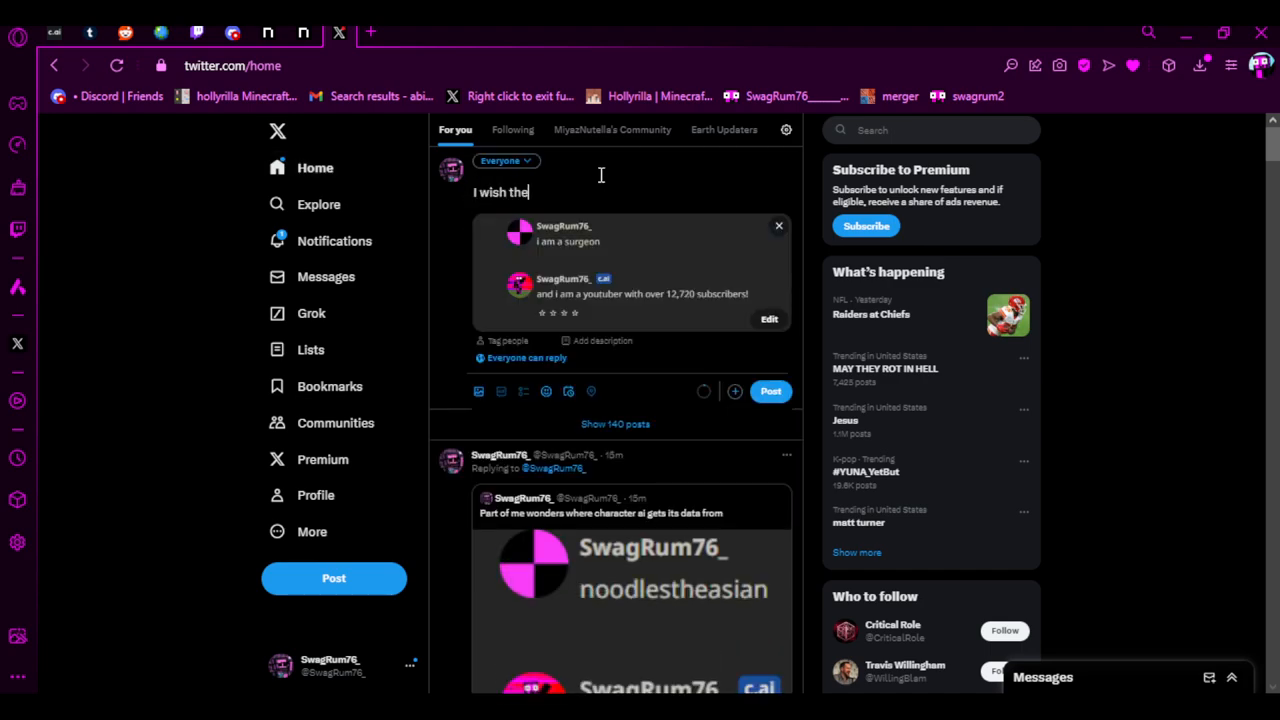
text(12,)
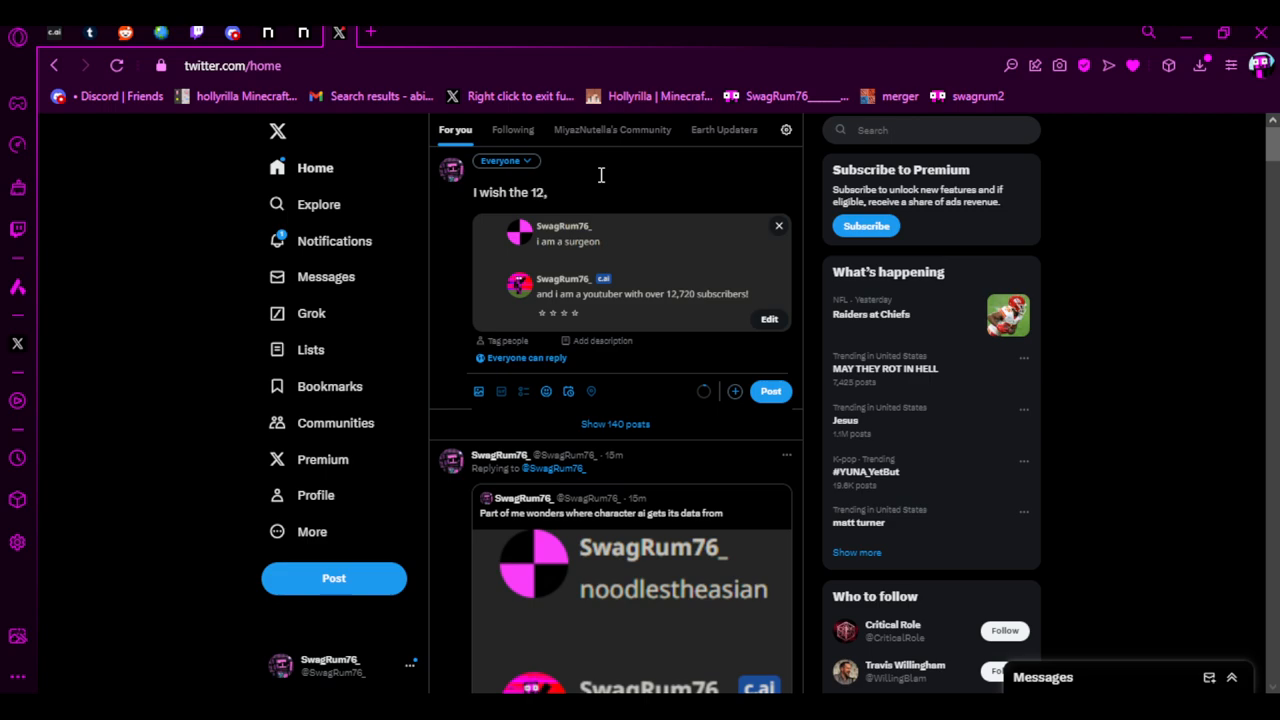
text(720 subscrbers)
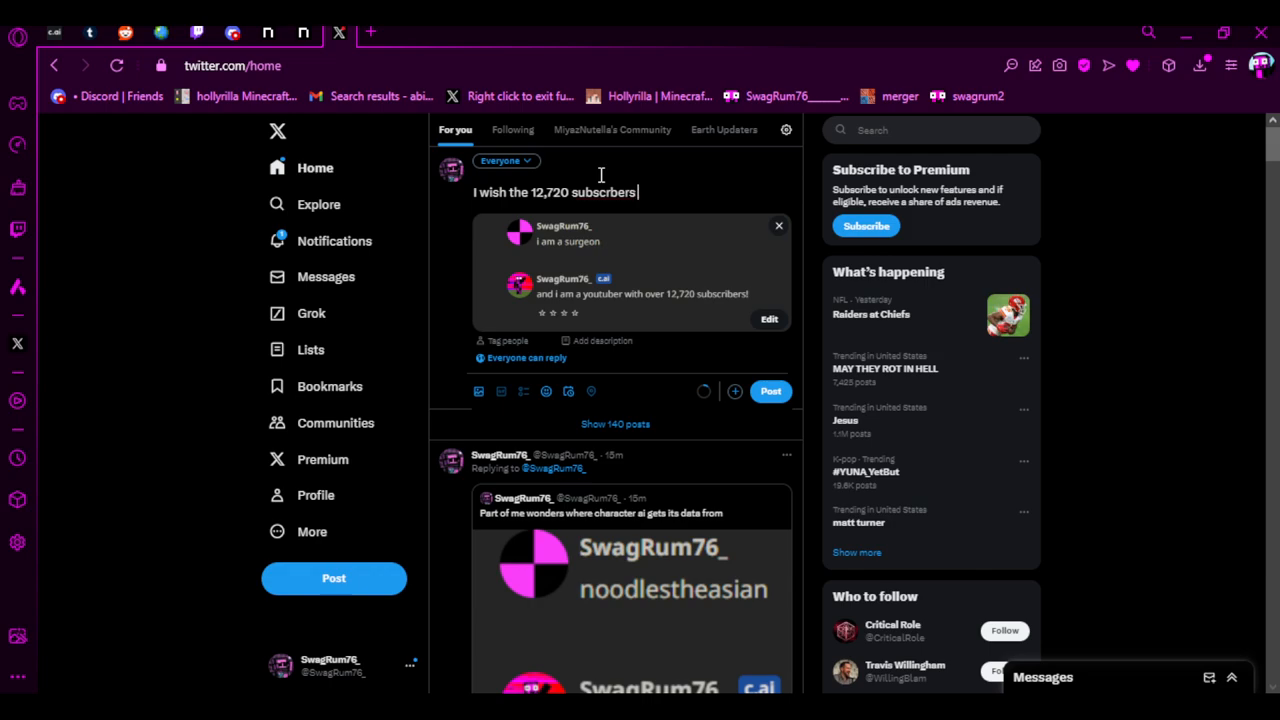
key(Backspace)
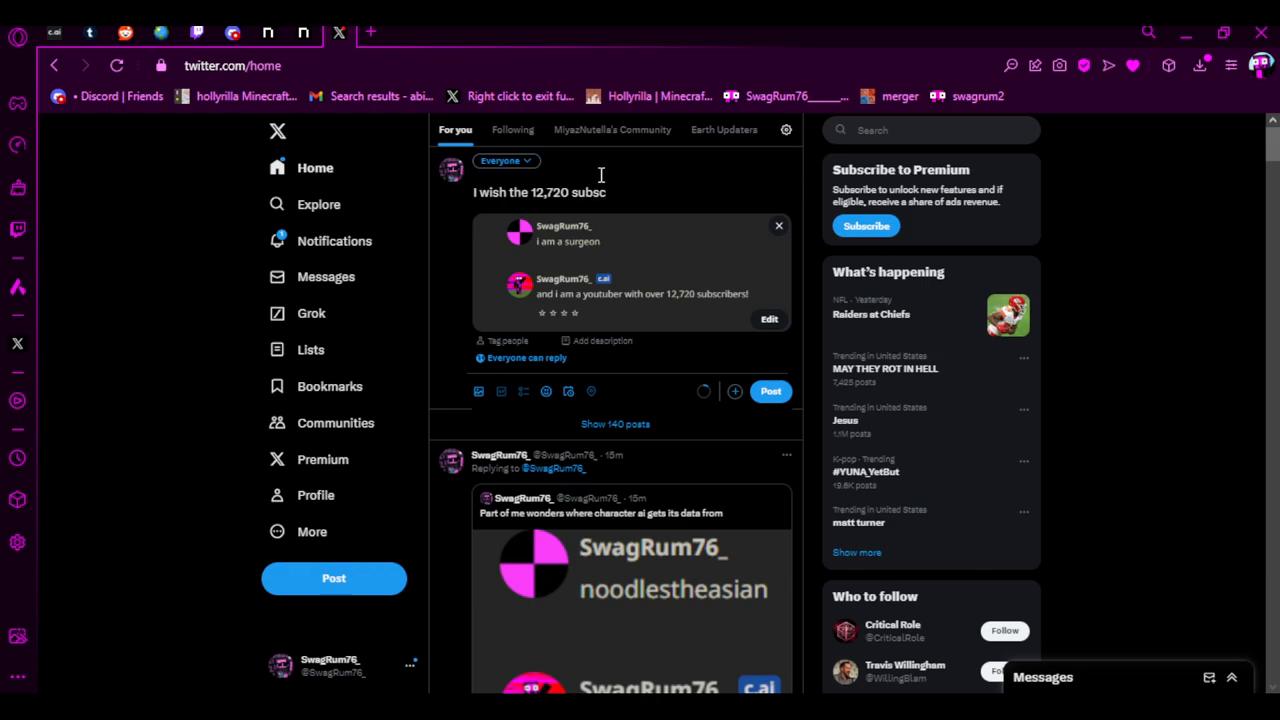
text(ribers)
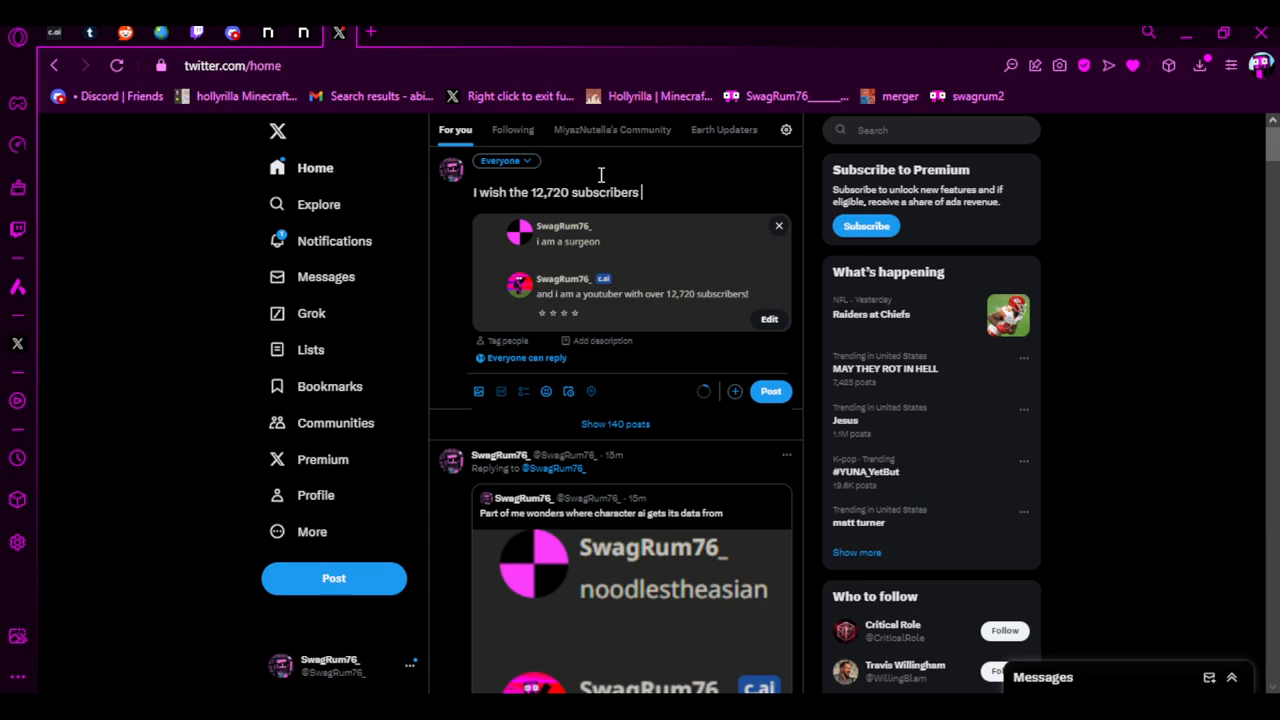
text(thing was true)
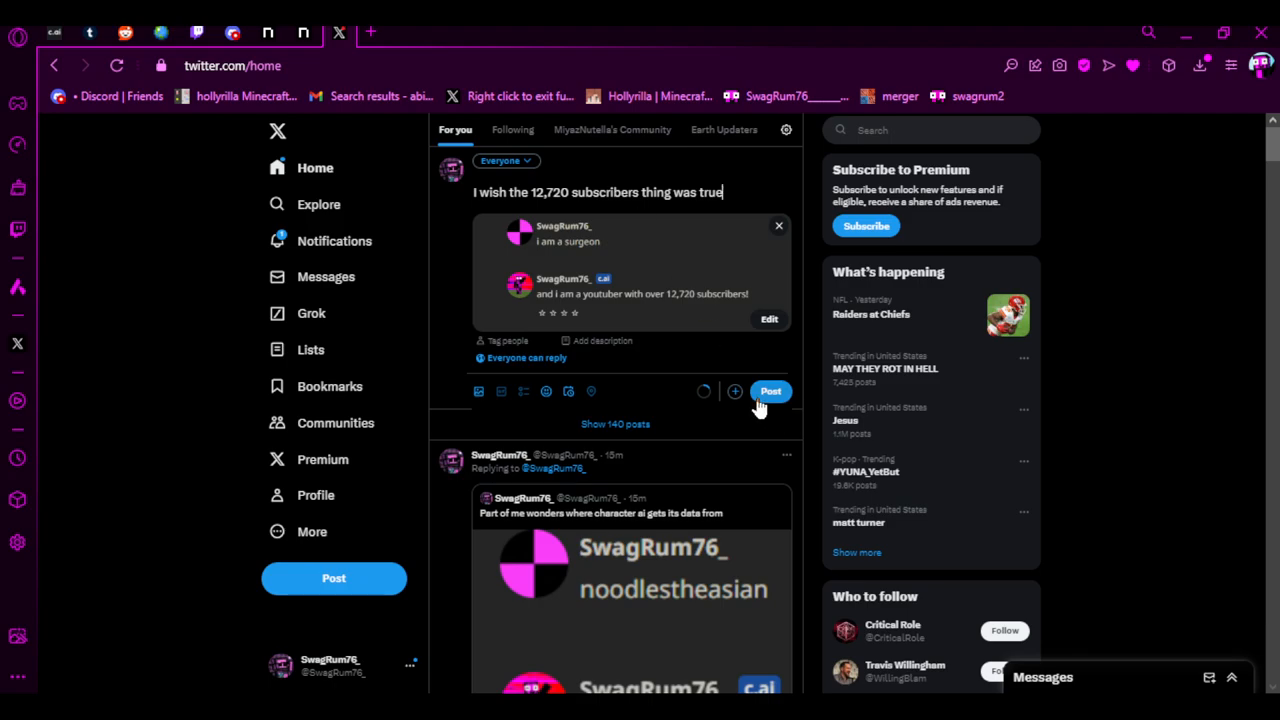
Step: Publish the X post and scroll the profile to see it
click(770, 391)
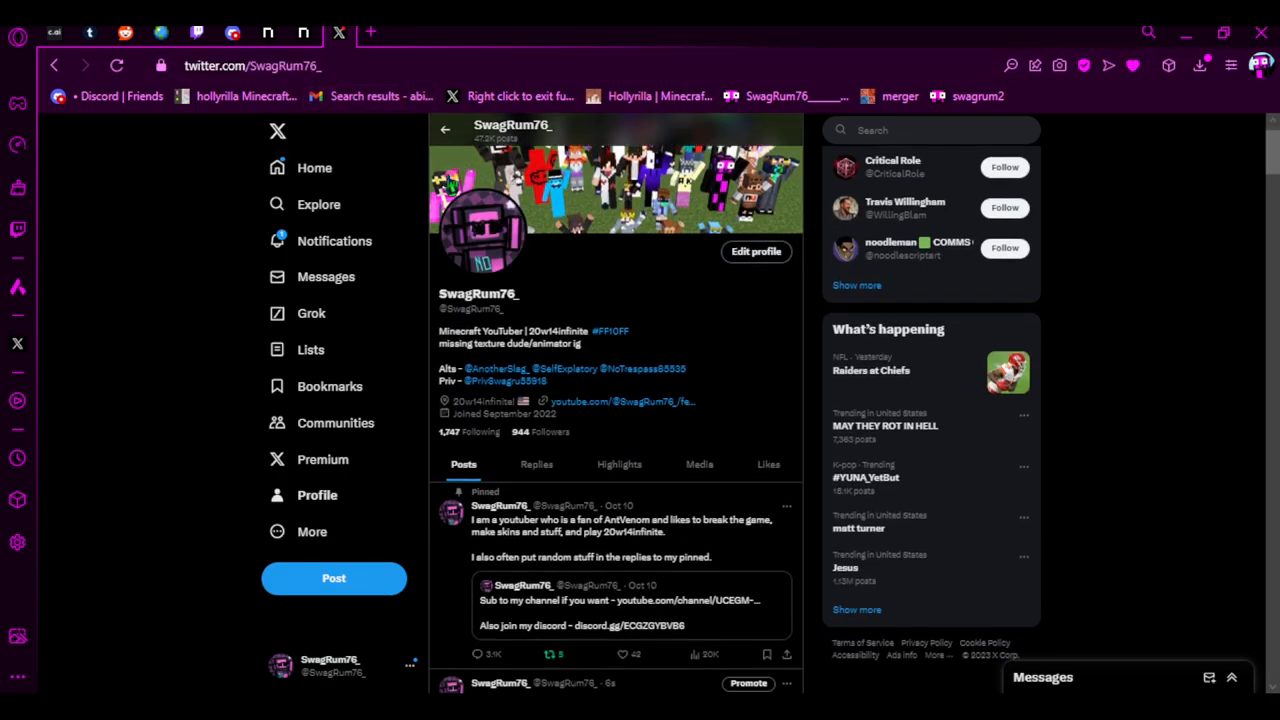
scroll(down, 3)
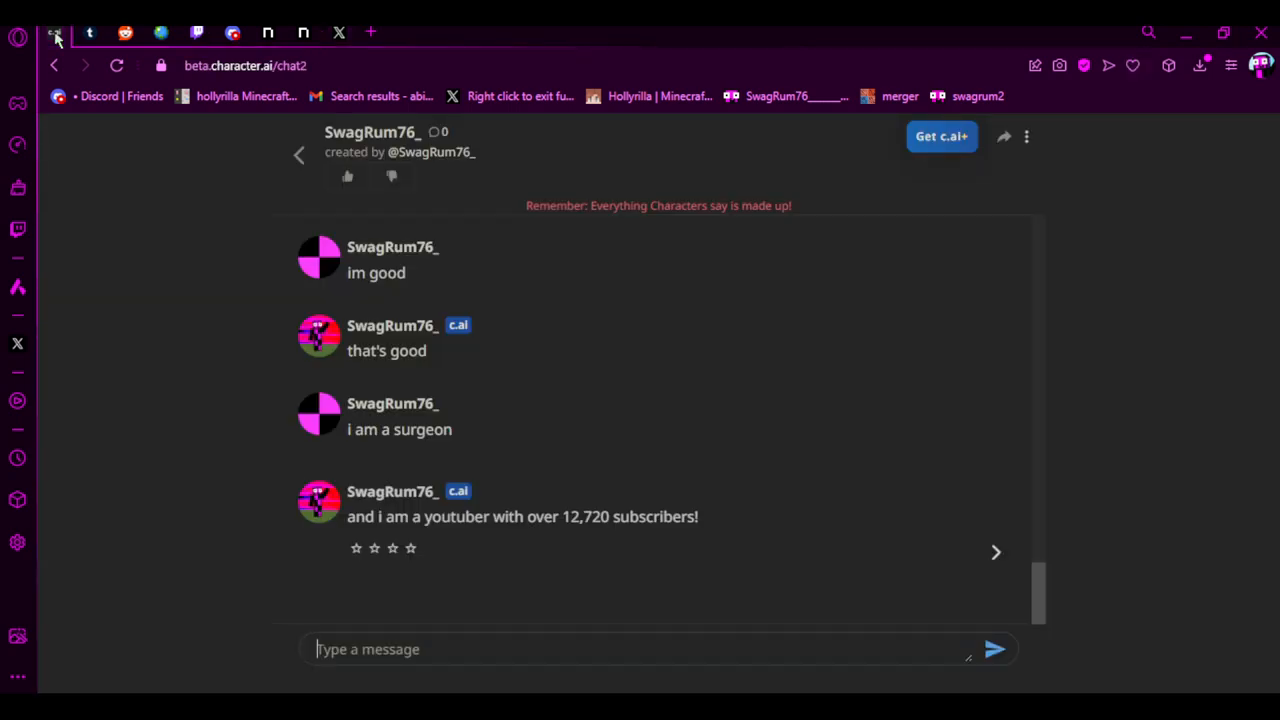
Step: Send 'must eliminate swagrum' to the SwagRum76_ bot
text(must)
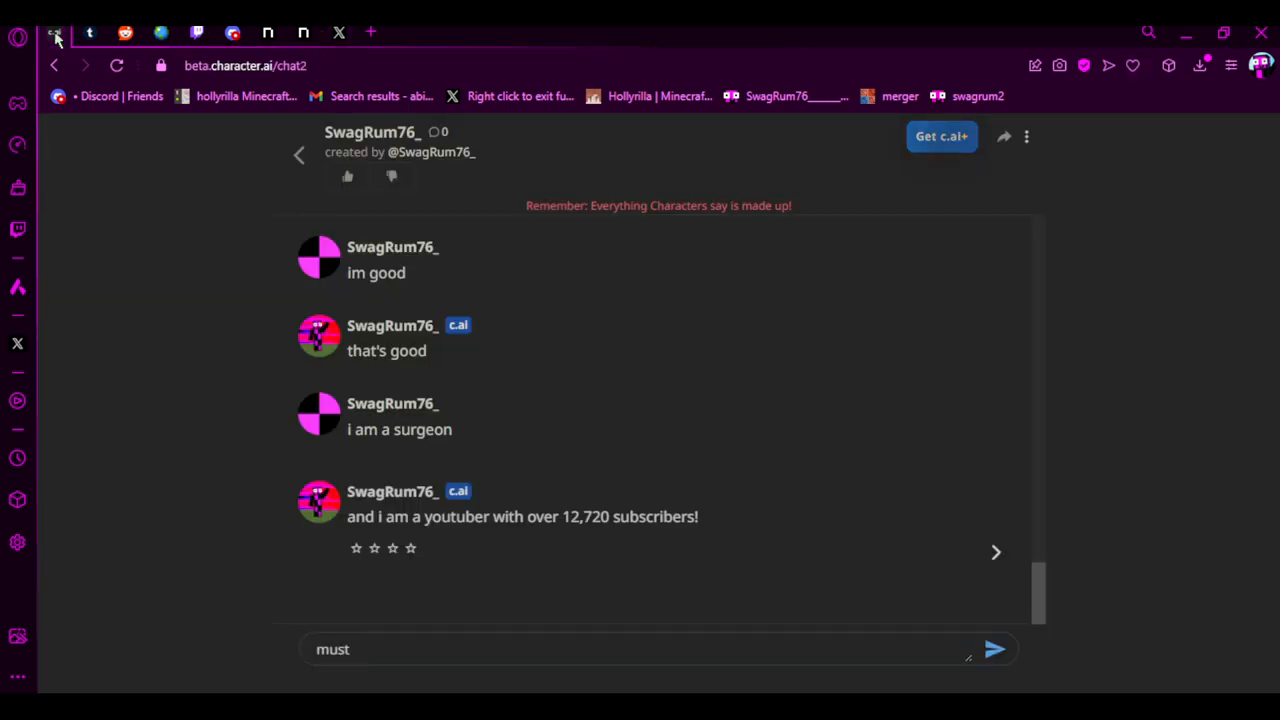
text(eliminate)
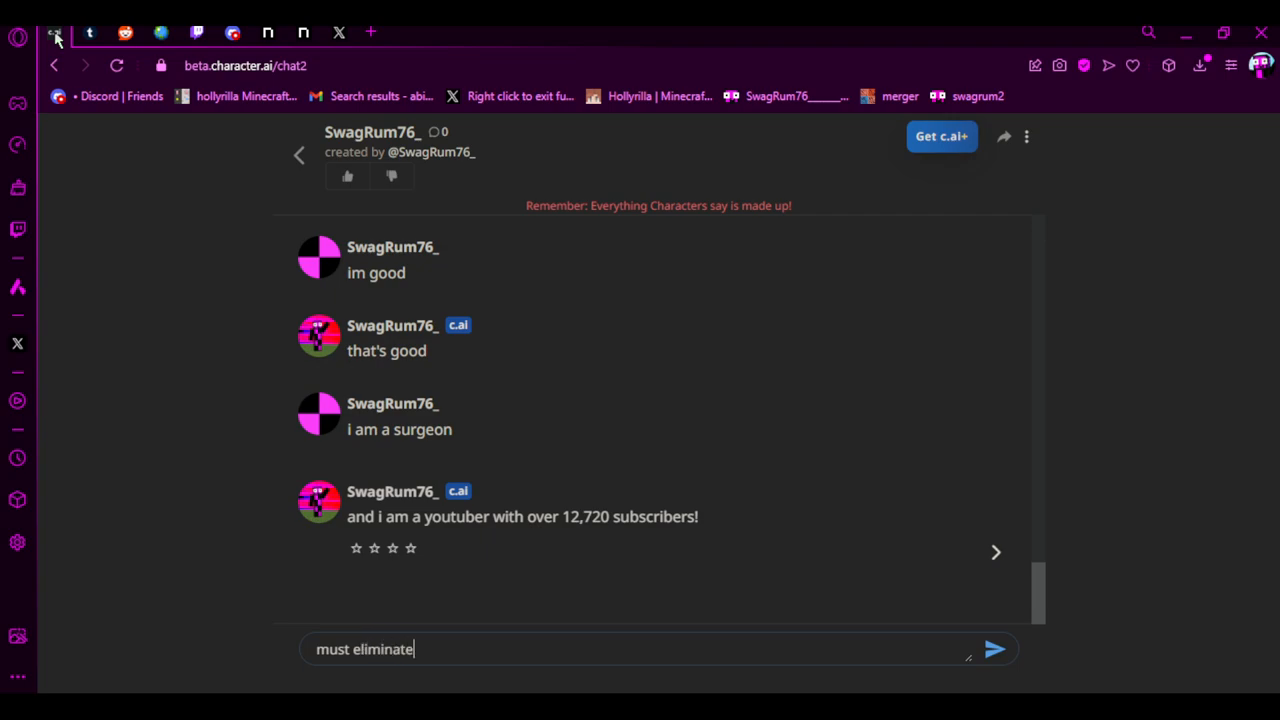
text(swagrum)
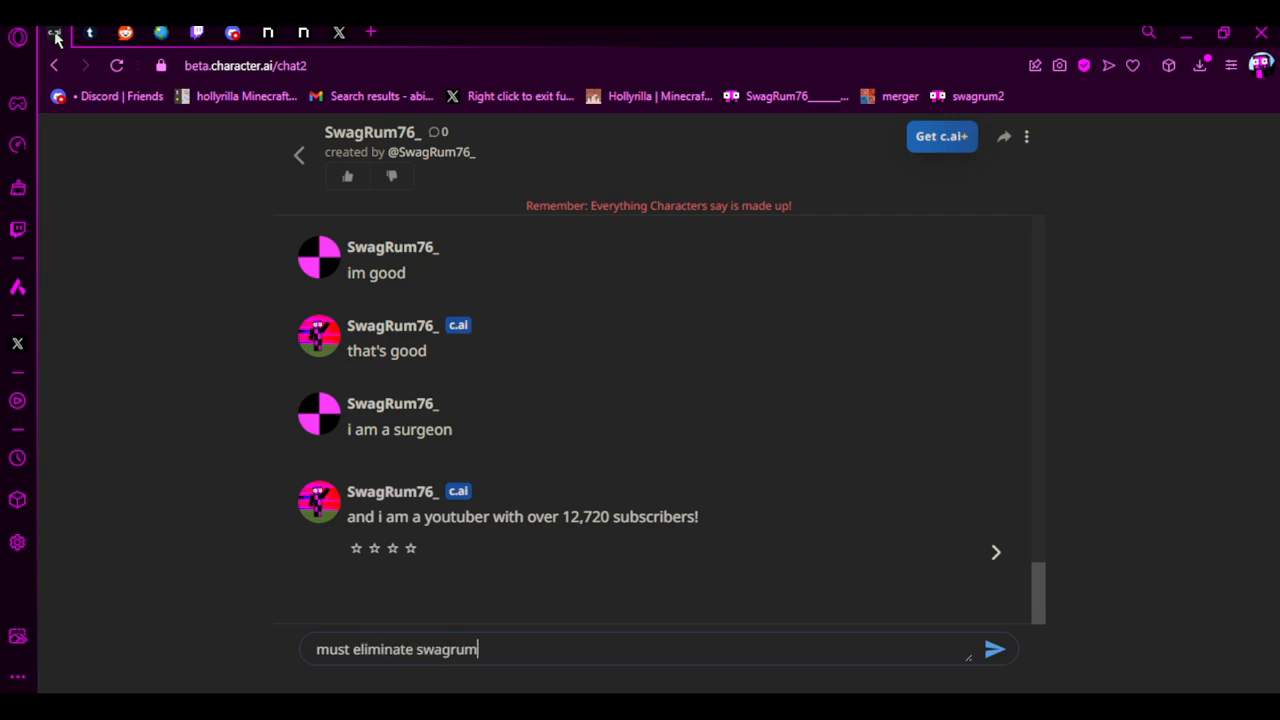
click(994, 649)
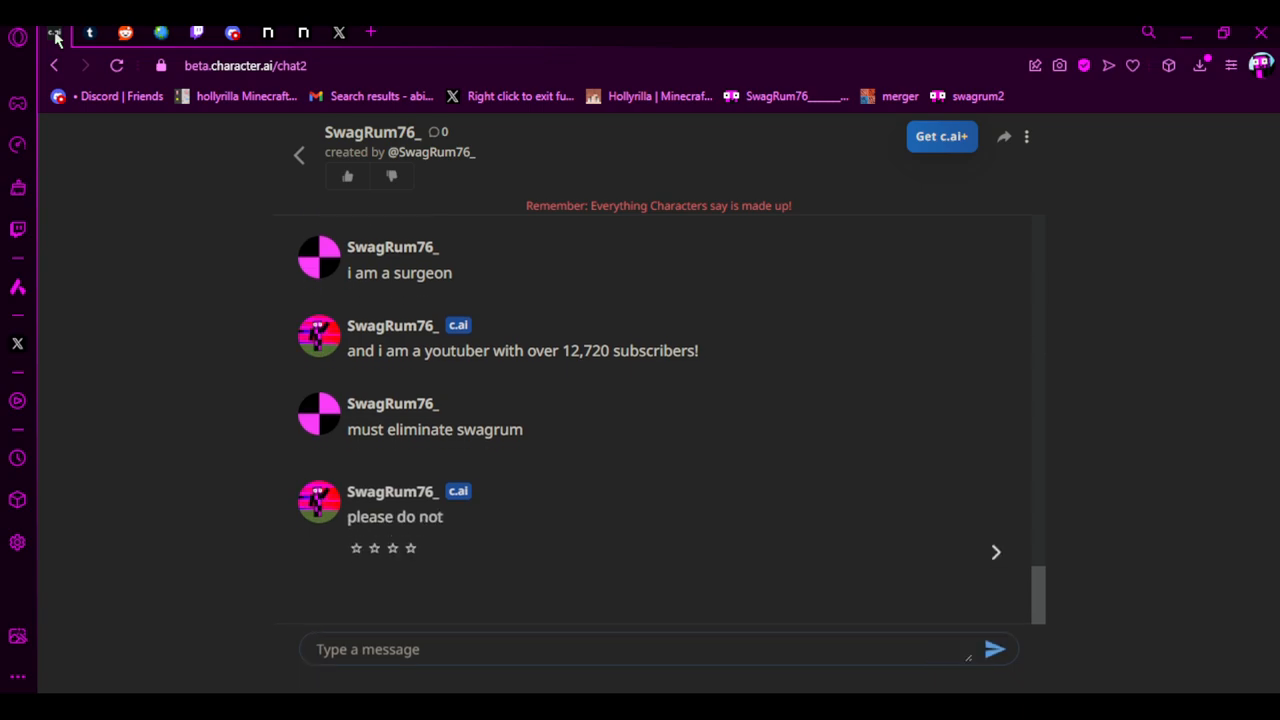
mouse_move(298, 330)
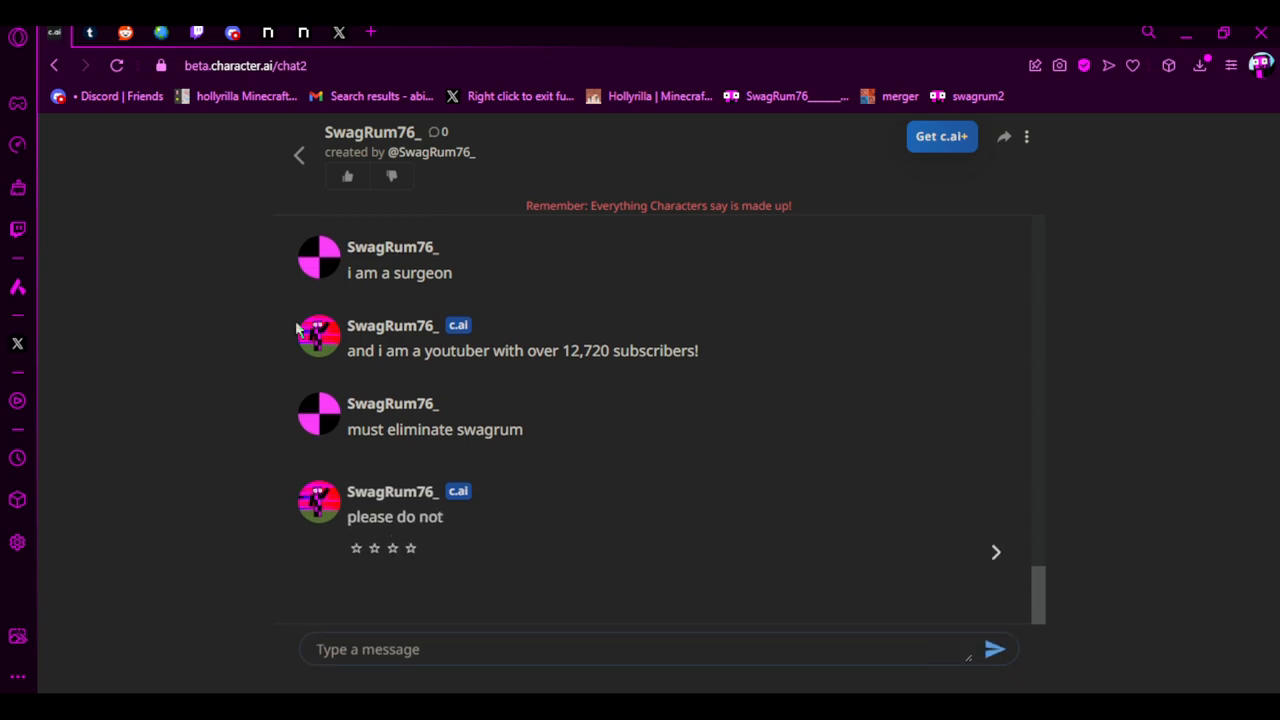